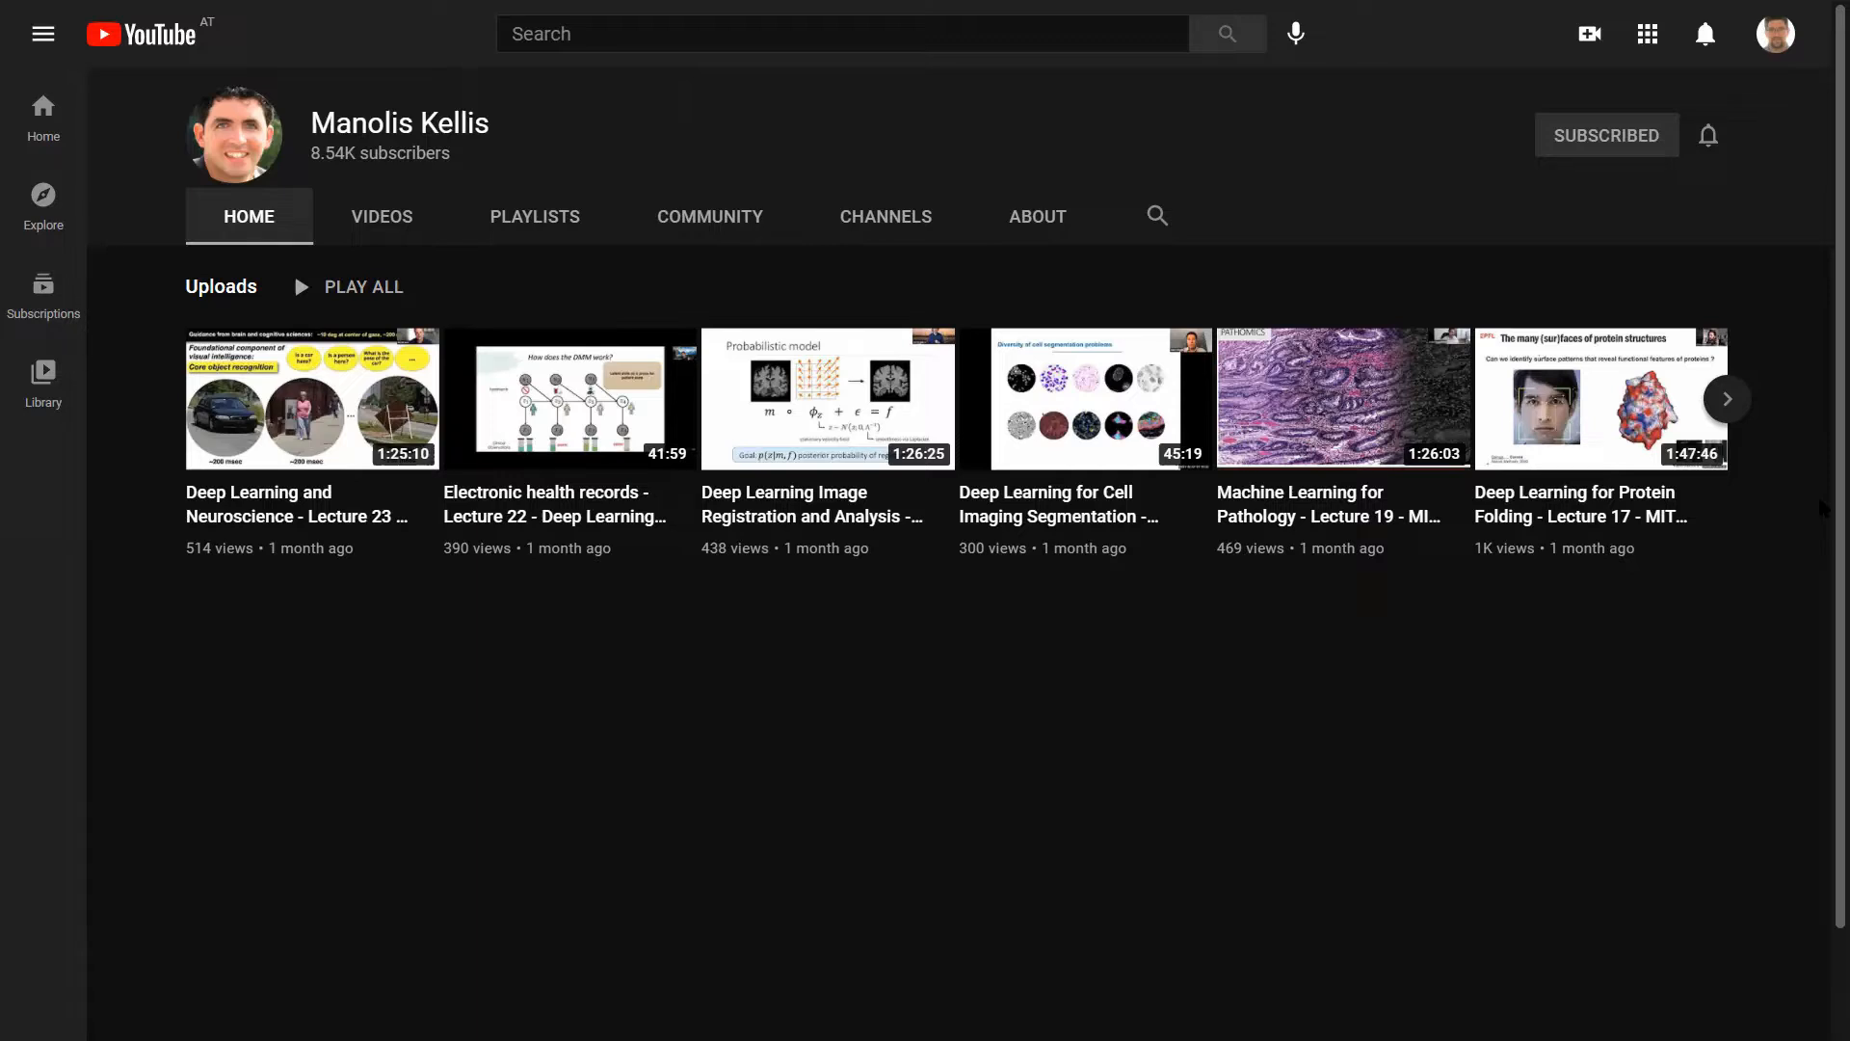
Show the About page with the channel's description, stats and links
left_click(1037, 216)
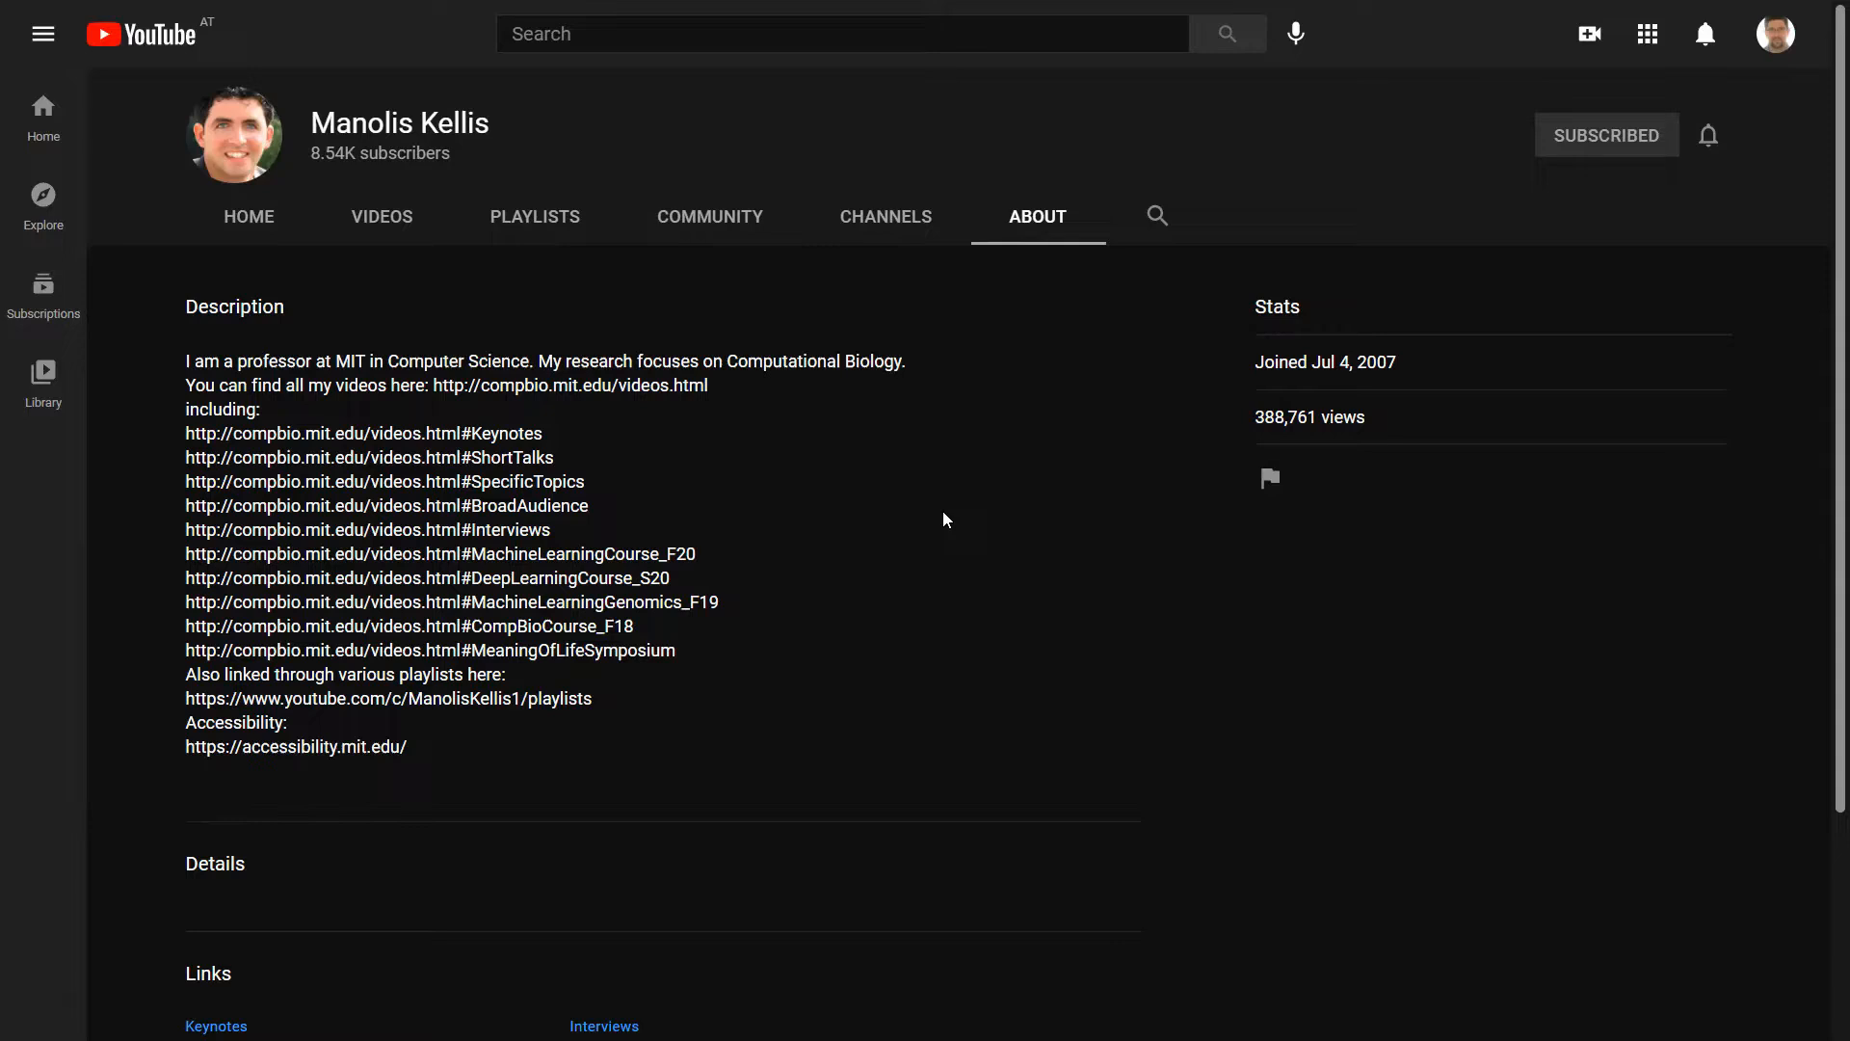
mouse_move(996, 526)
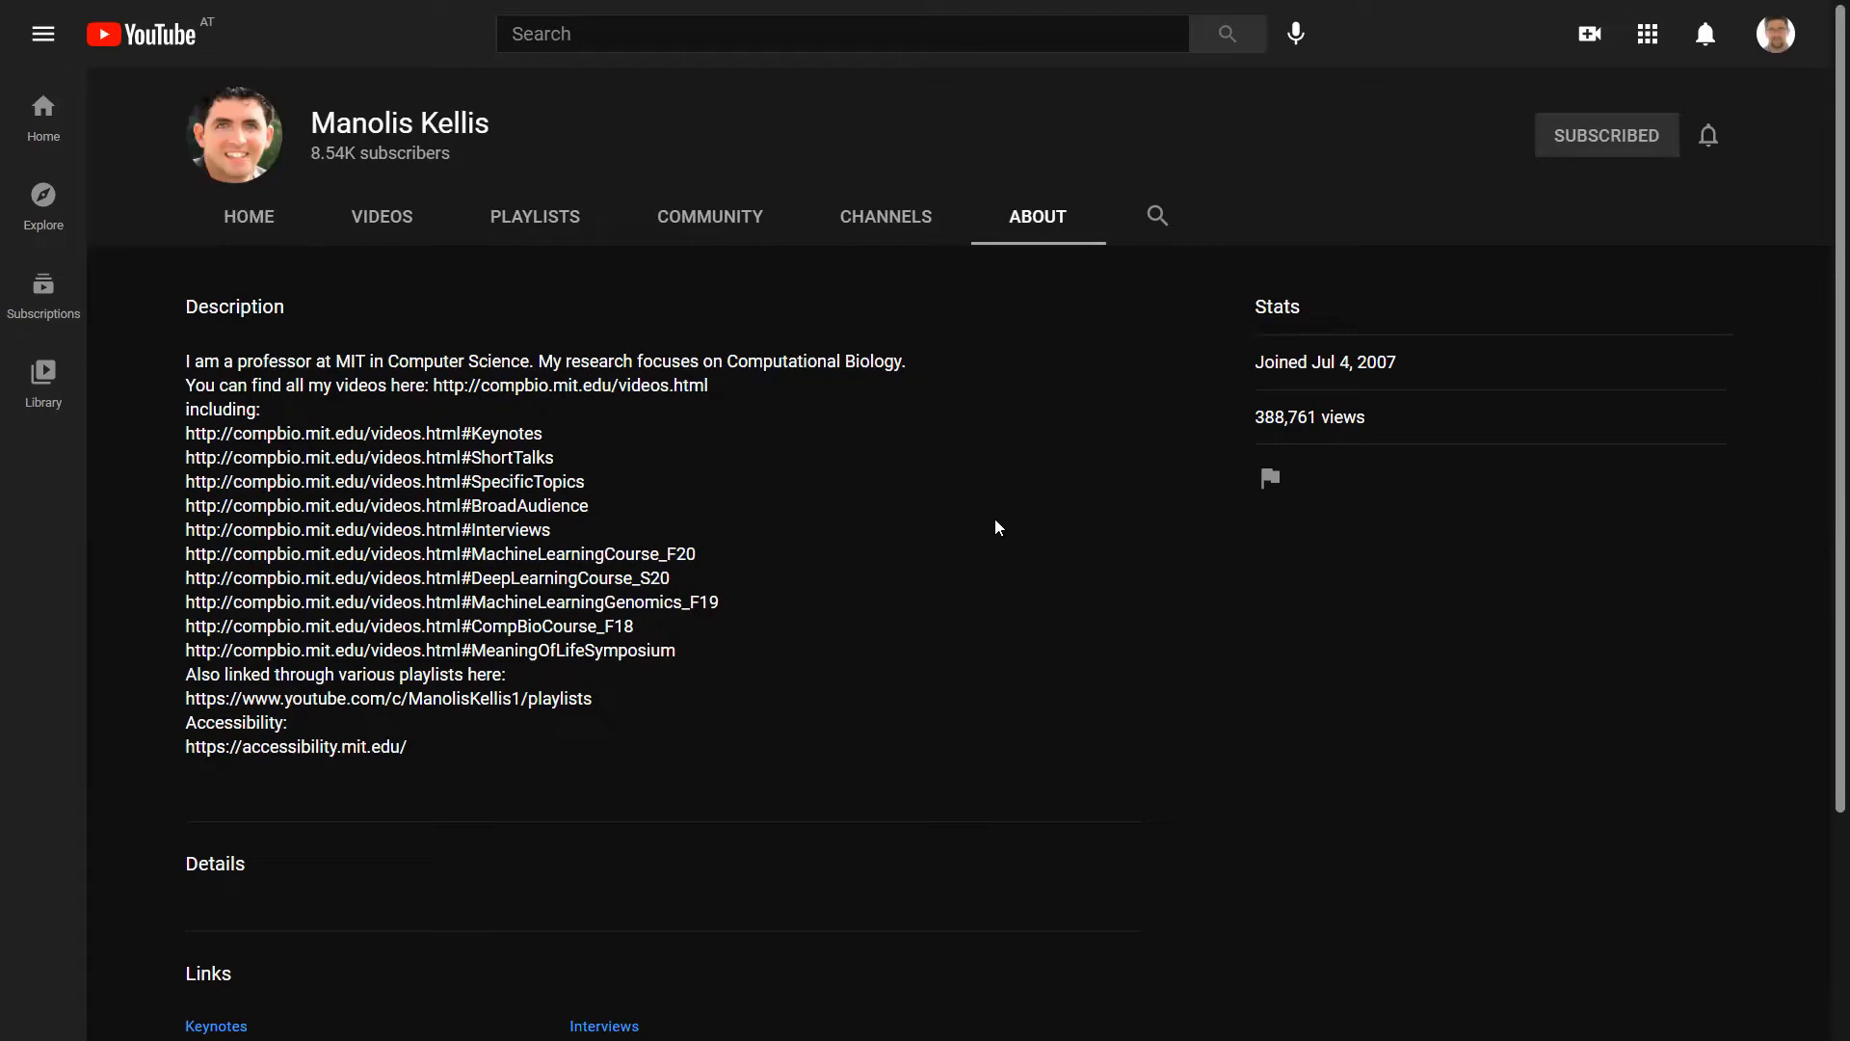
mouse_move(382, 223)
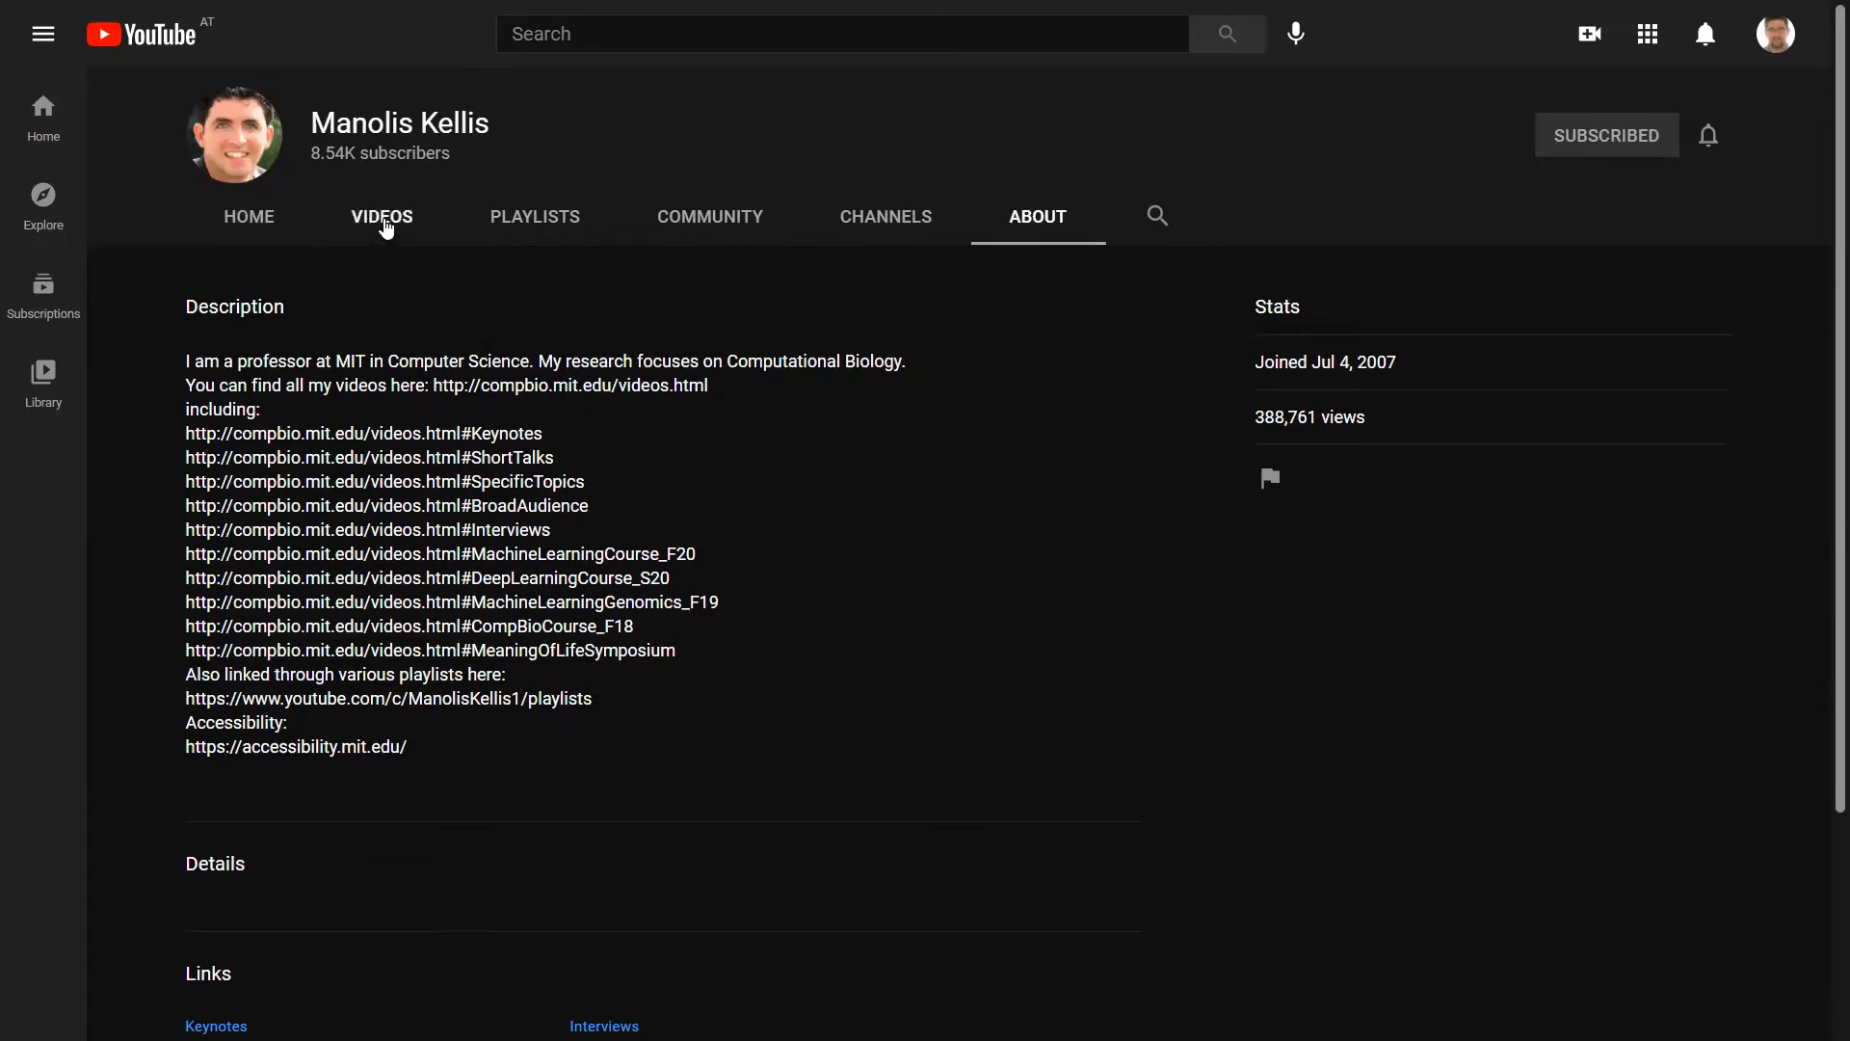
Show the Videos grid listing the channel's uploaded lectures
left_click(381, 216)
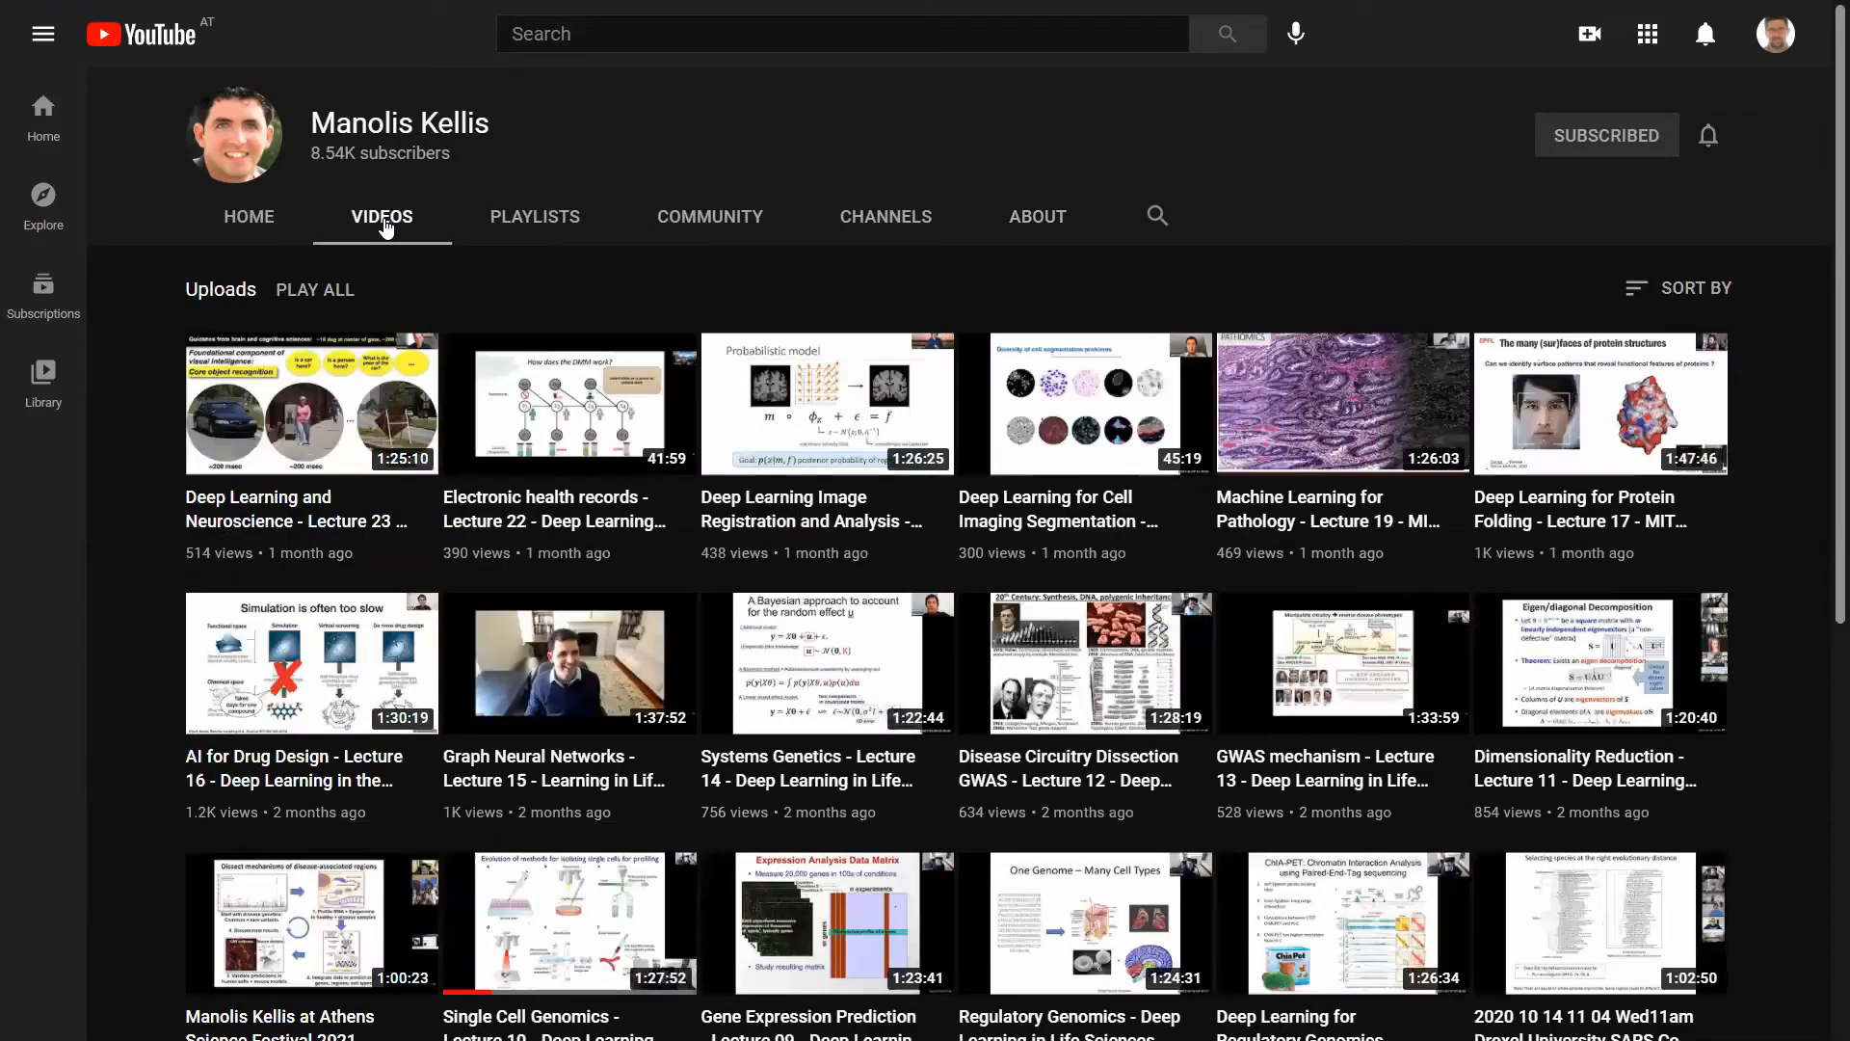
mouse_move(1675, 579)
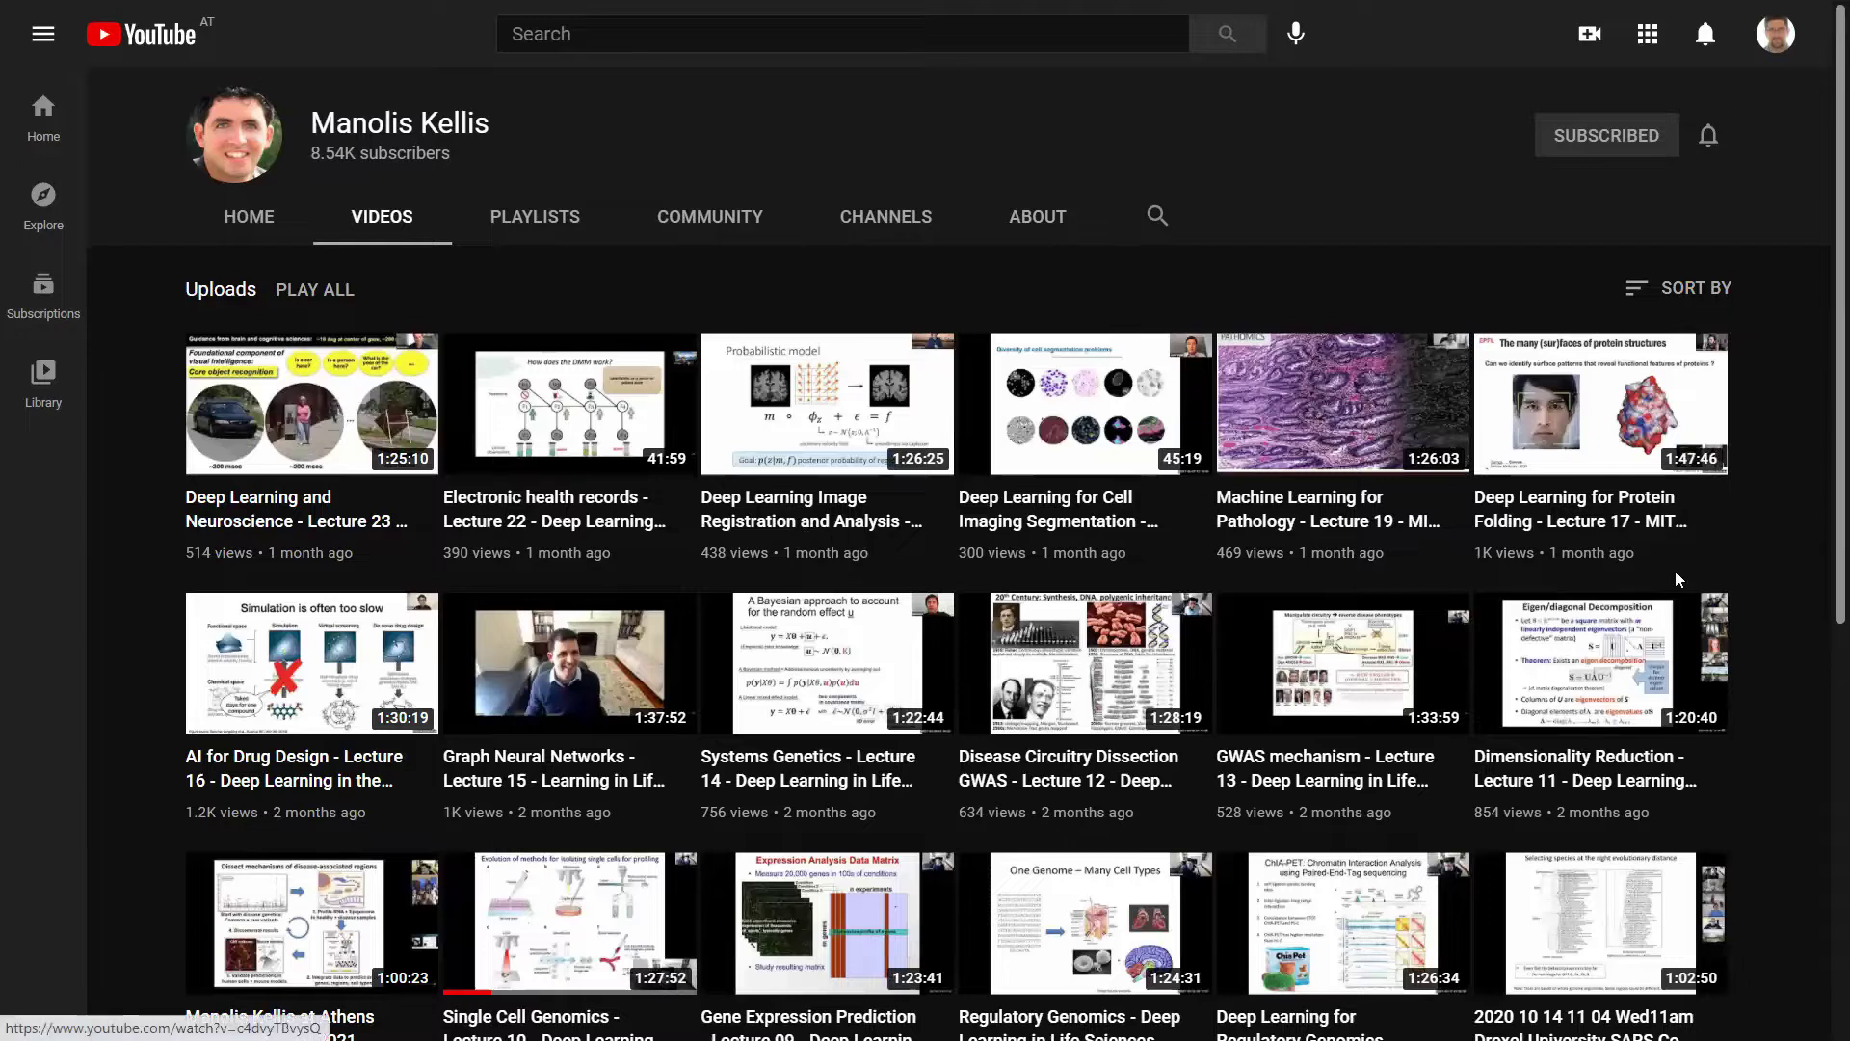
mouse_move(1767, 555)
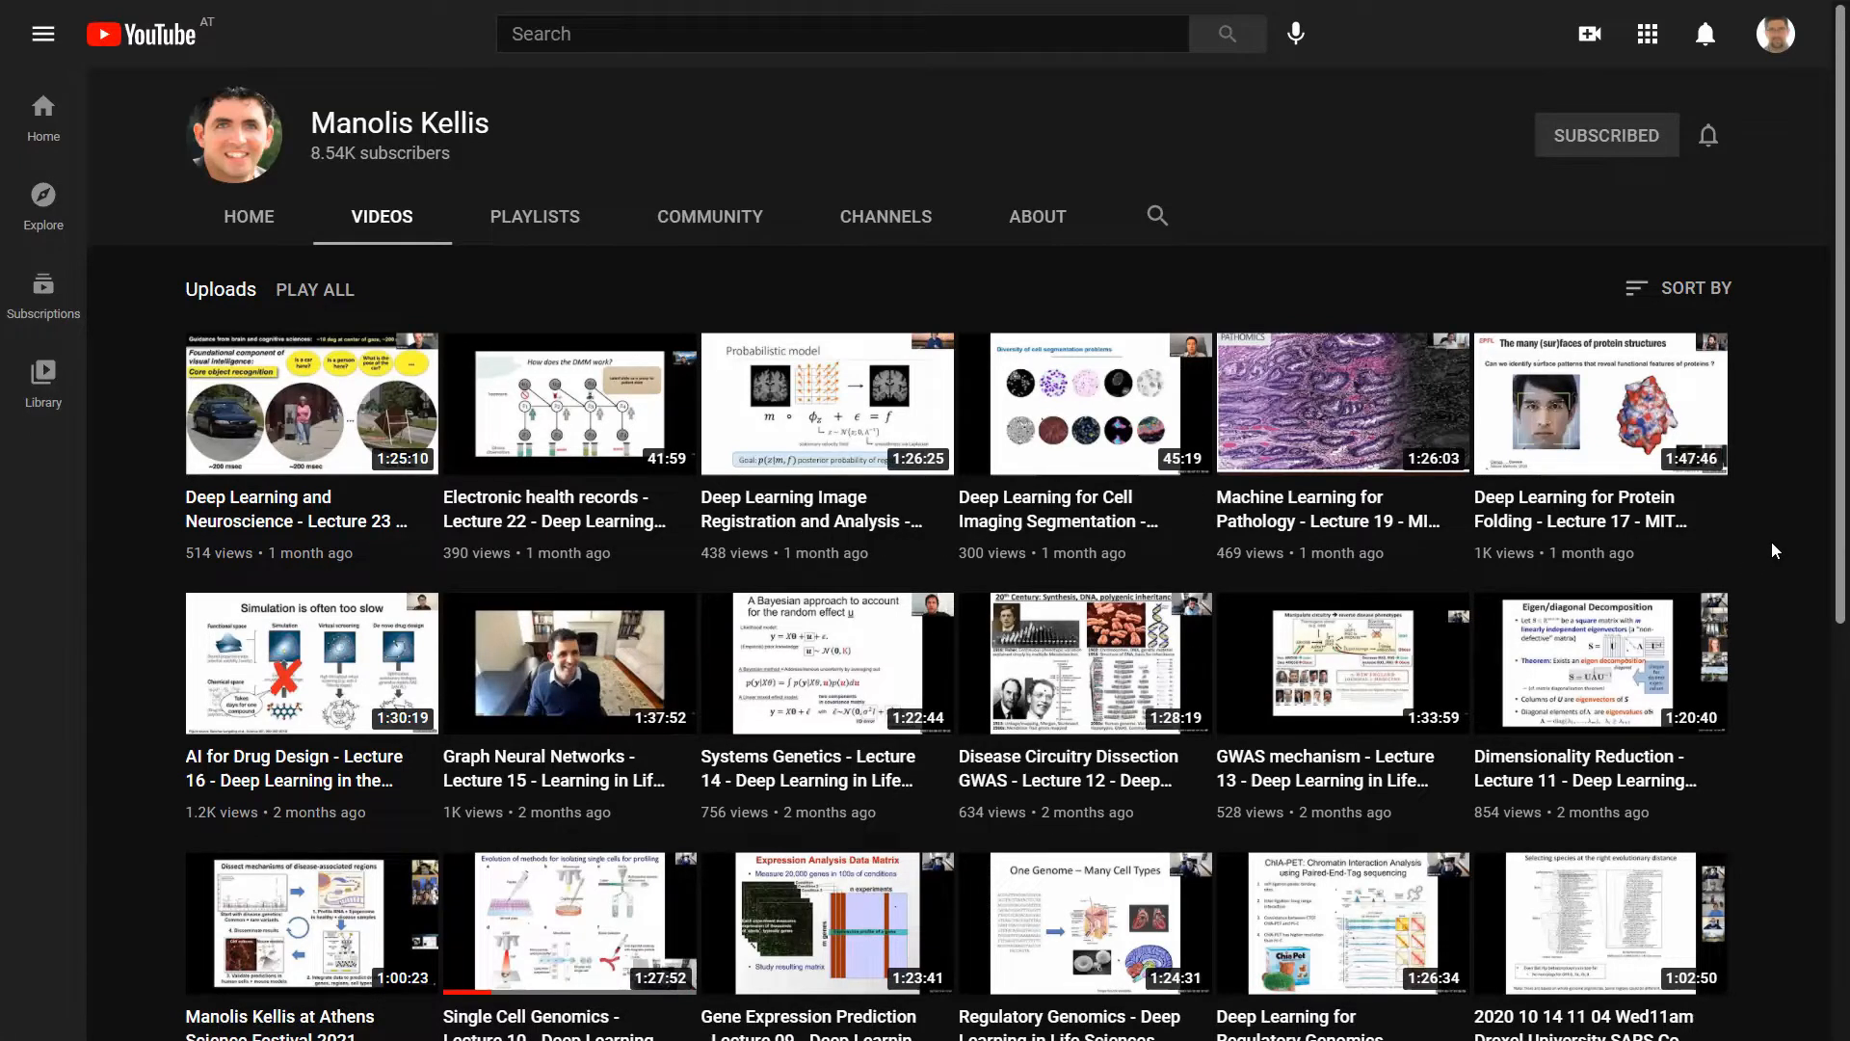
mouse_move(1773, 549)
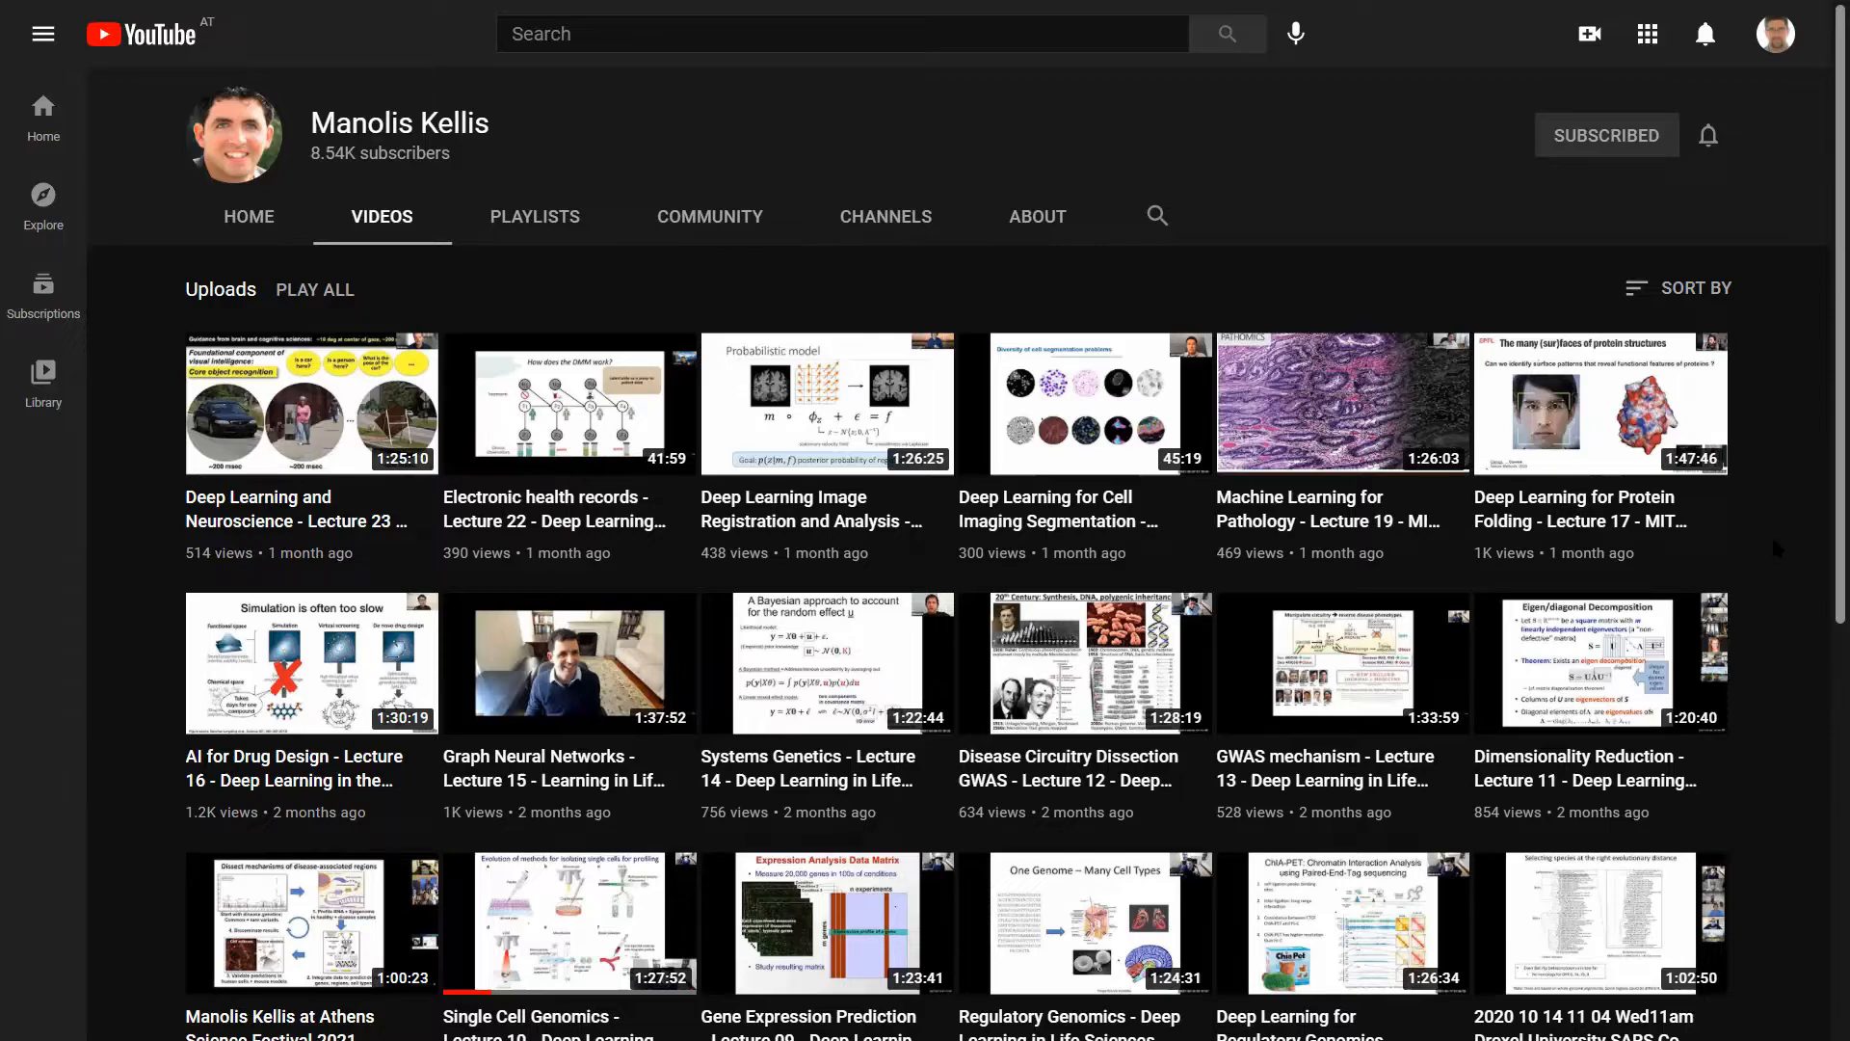
Scroll down through older uploads as far as the Meaning of Life talks
scroll("down", 3)
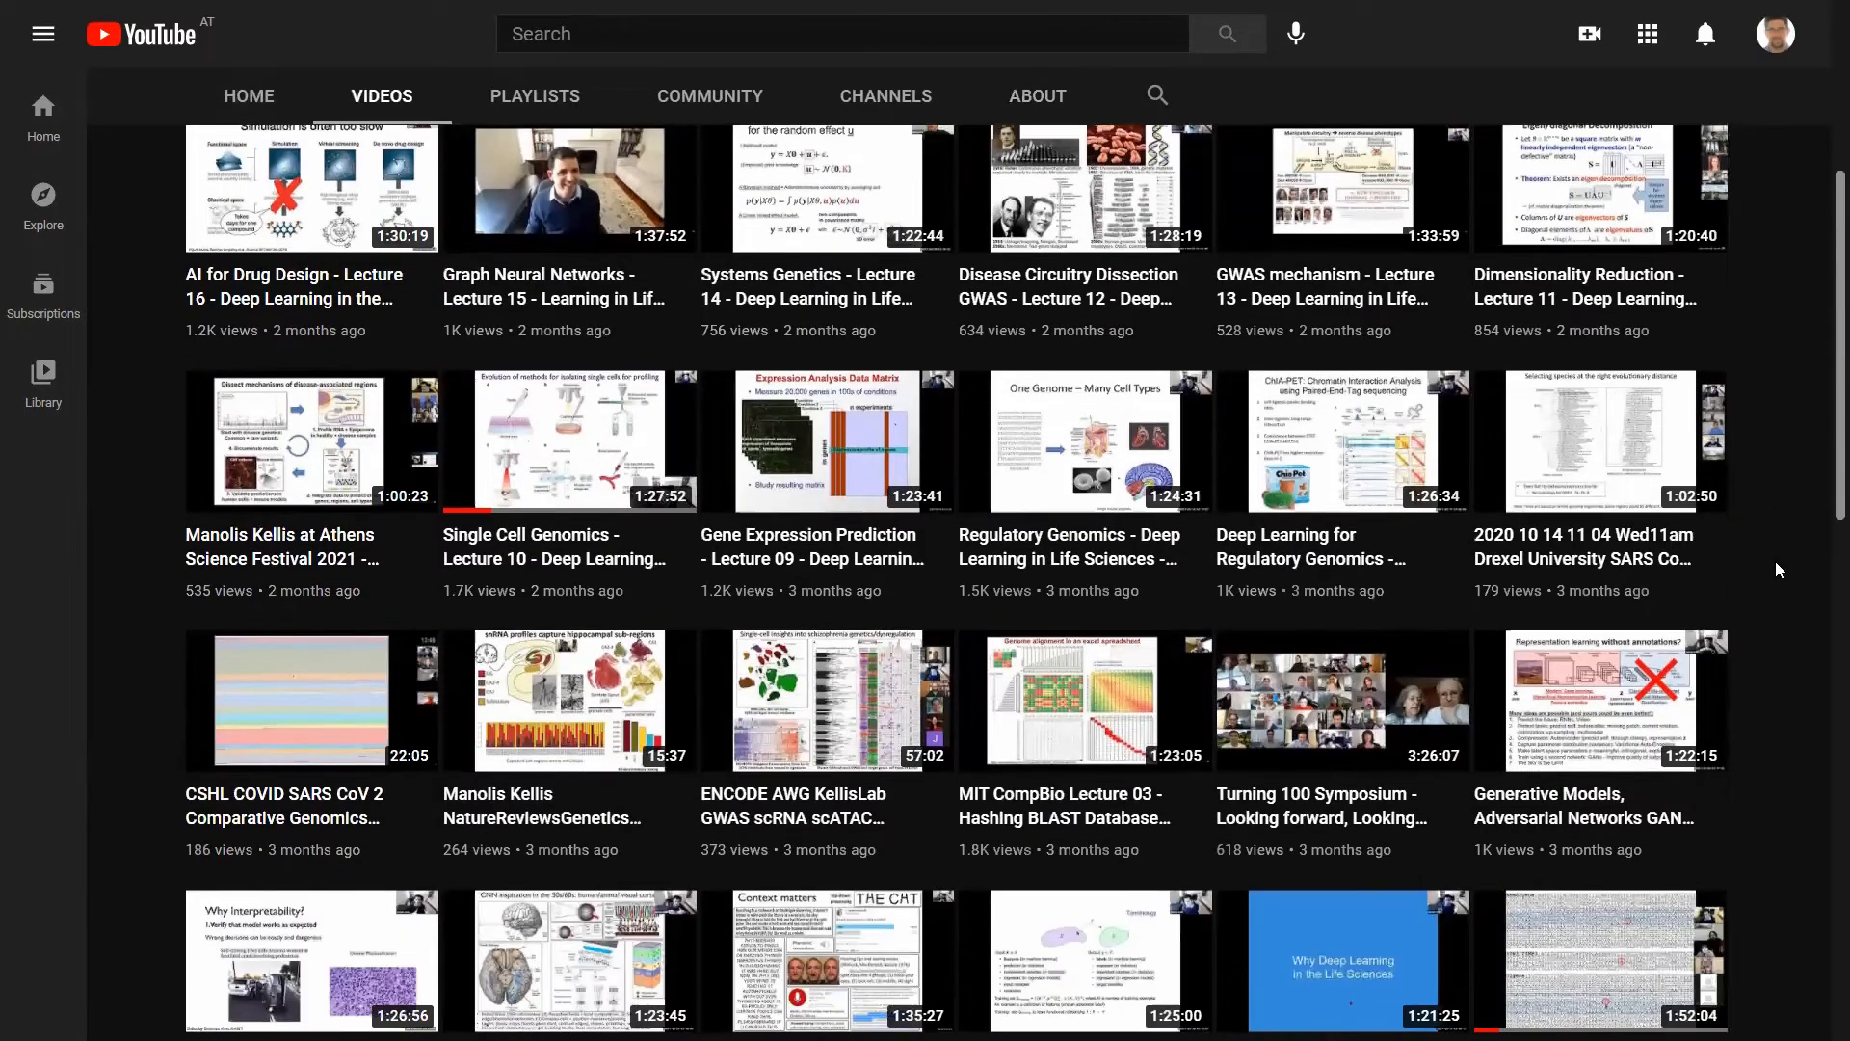
scroll("down", 3)
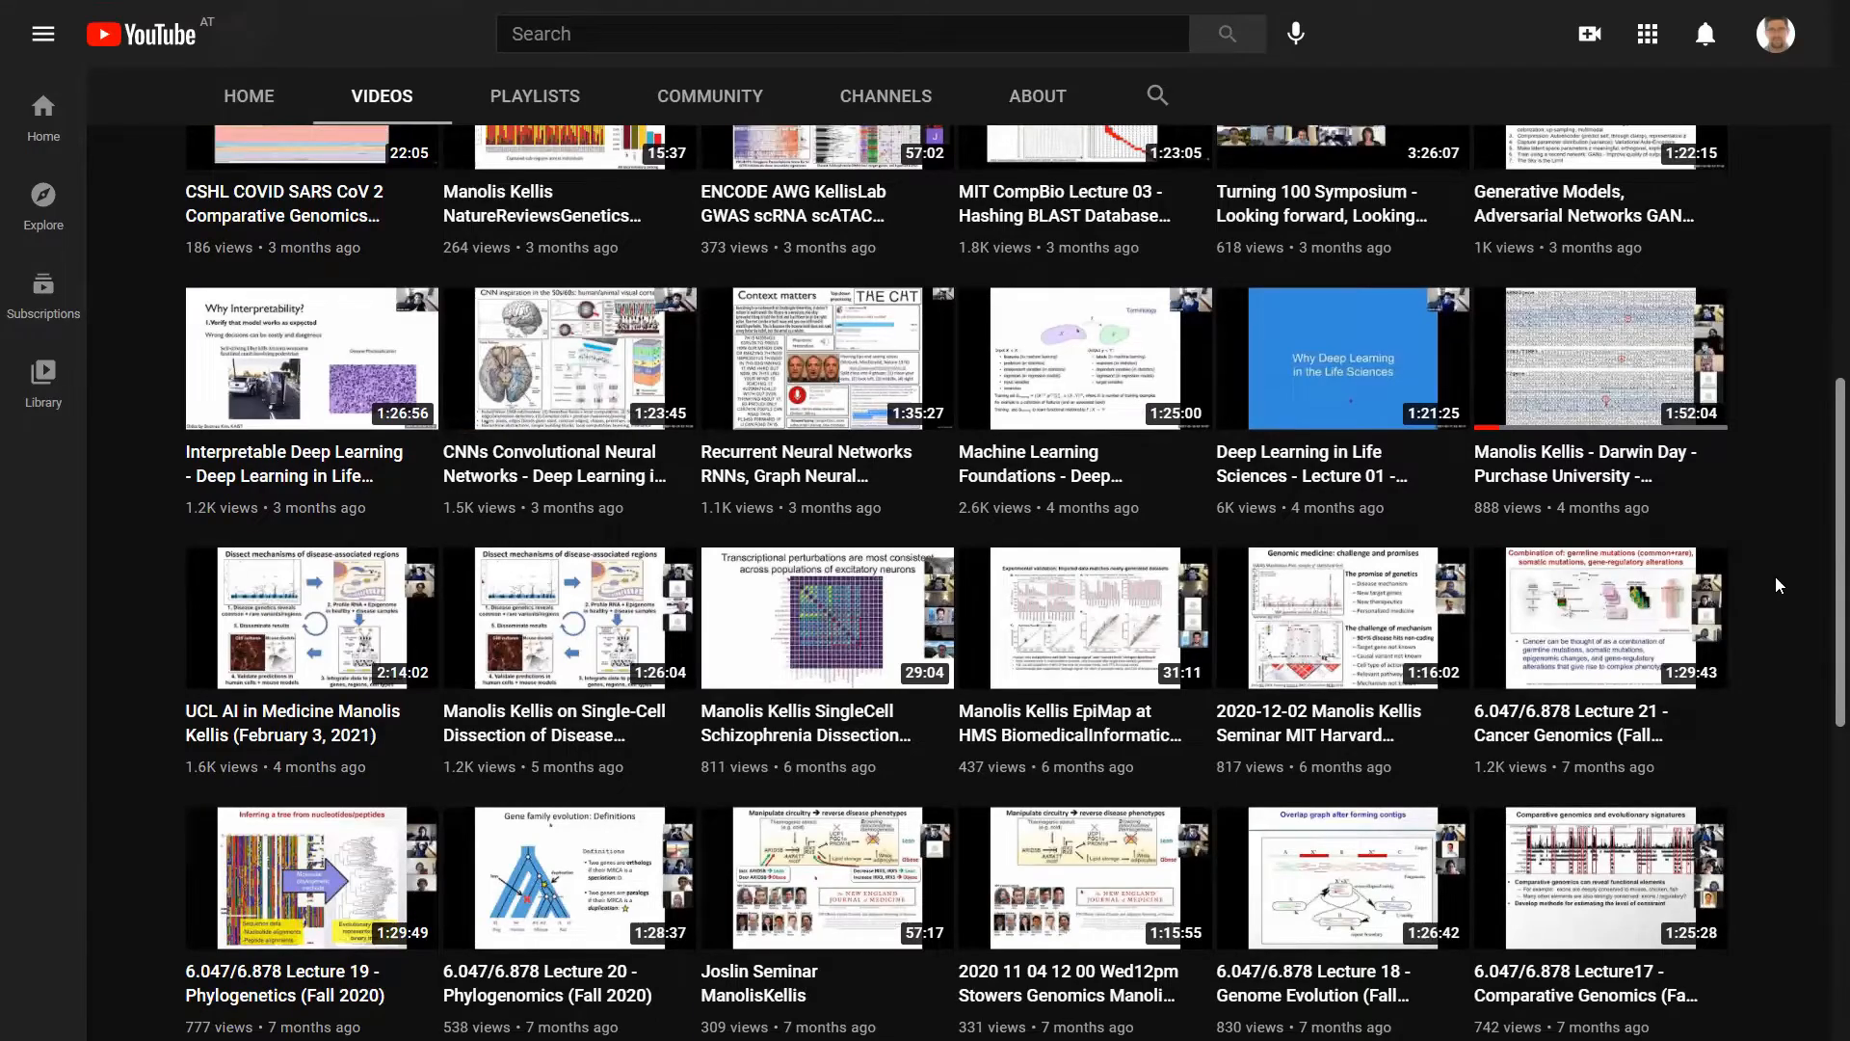
scroll("down", 3)
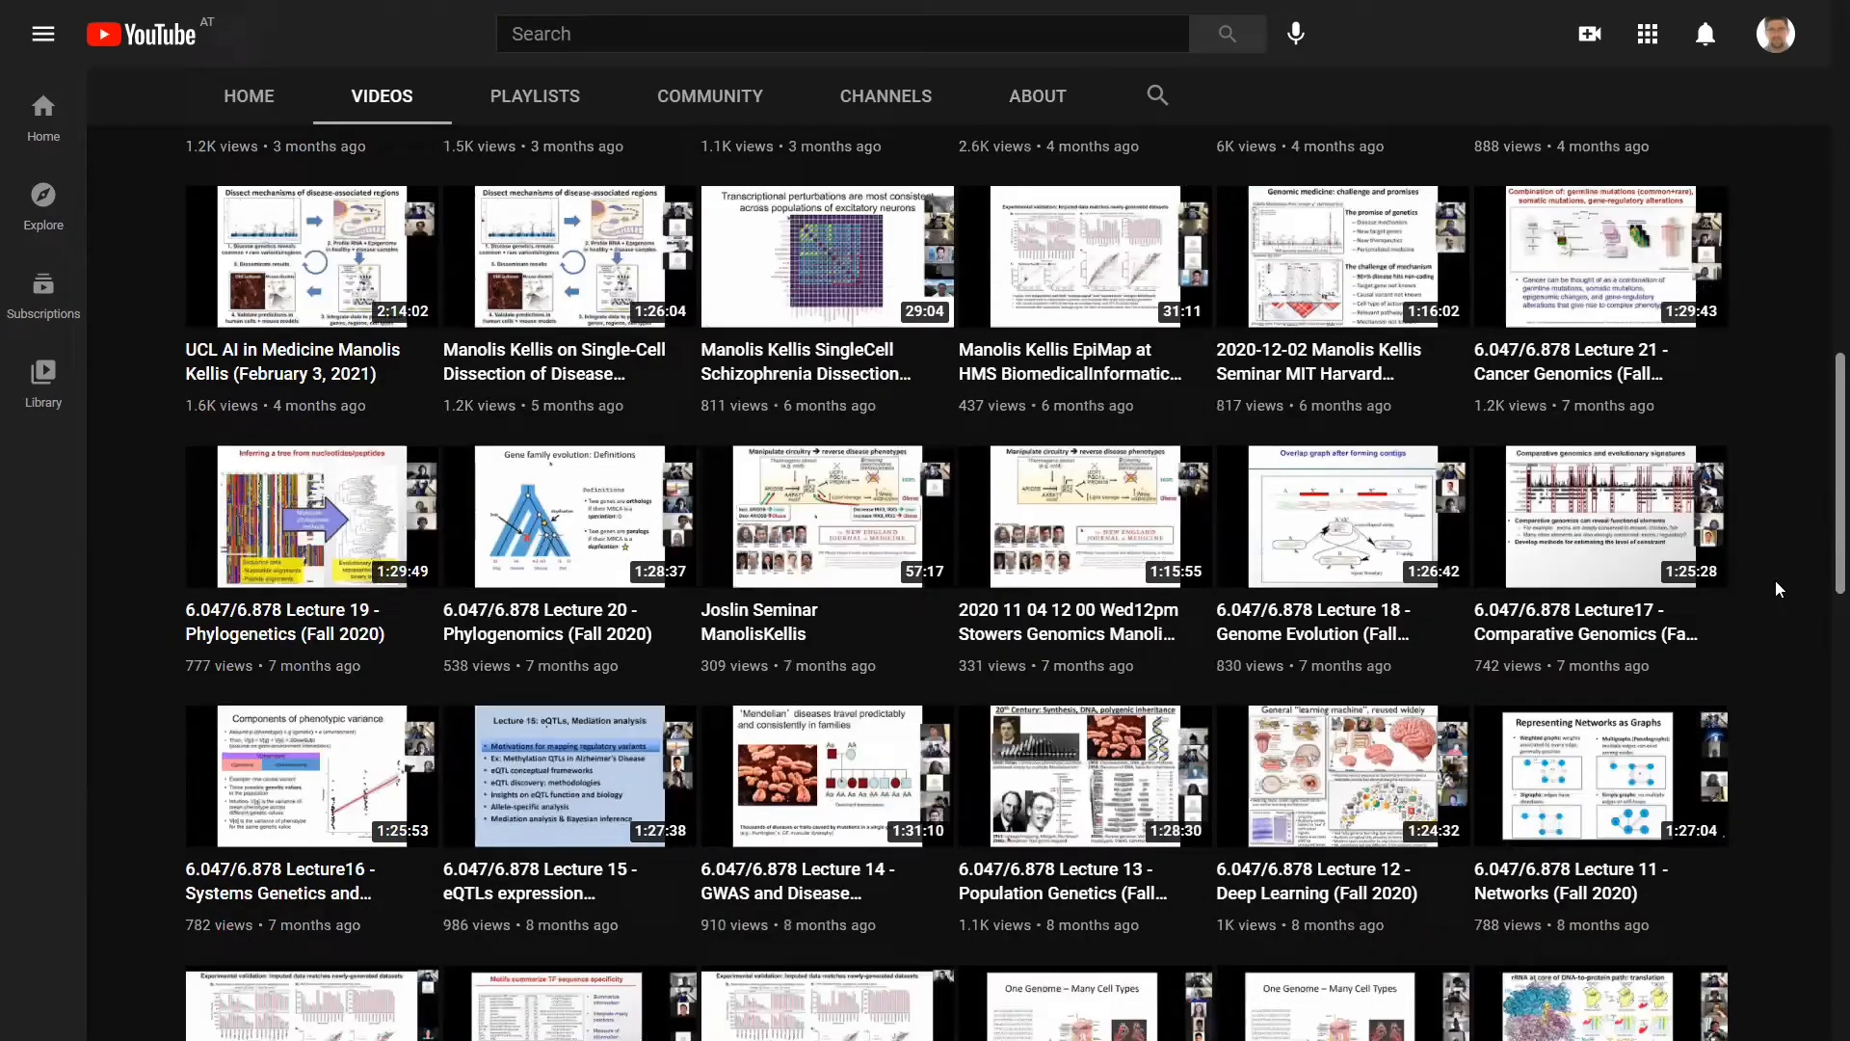
scroll("down", 3)
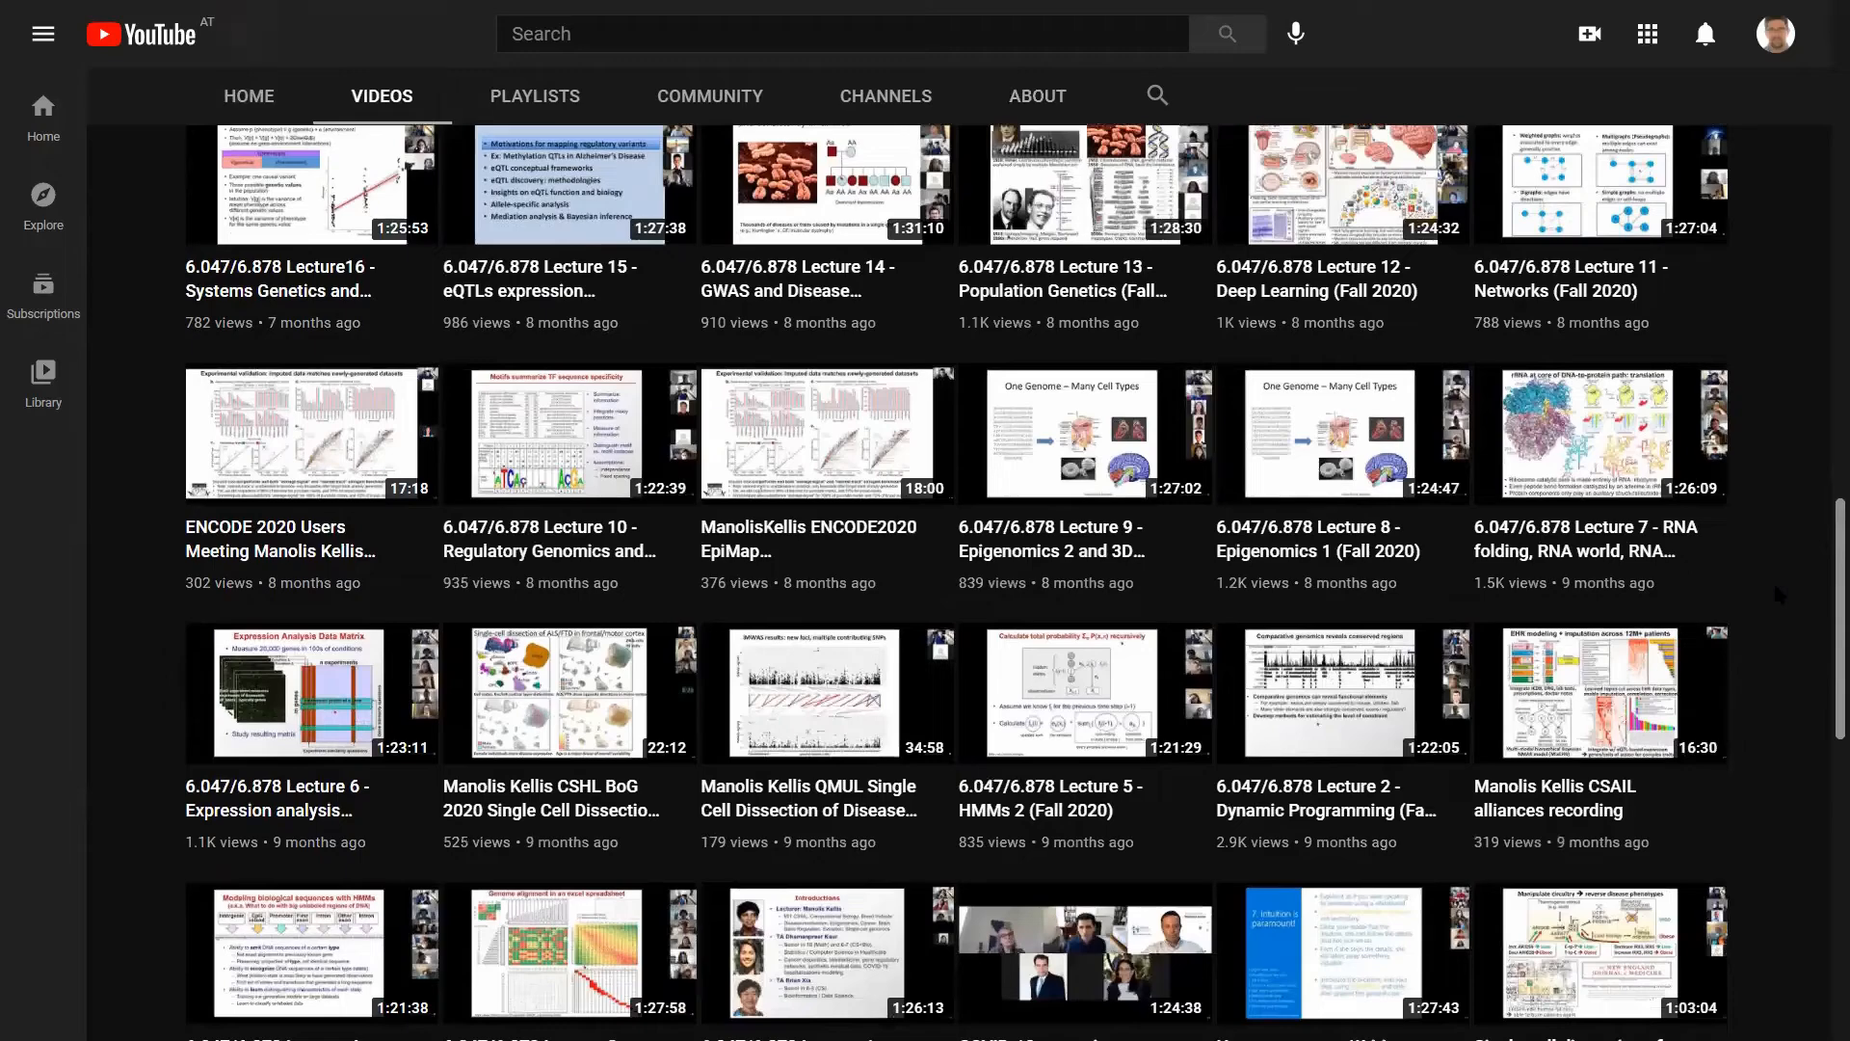
scroll("down", 3)
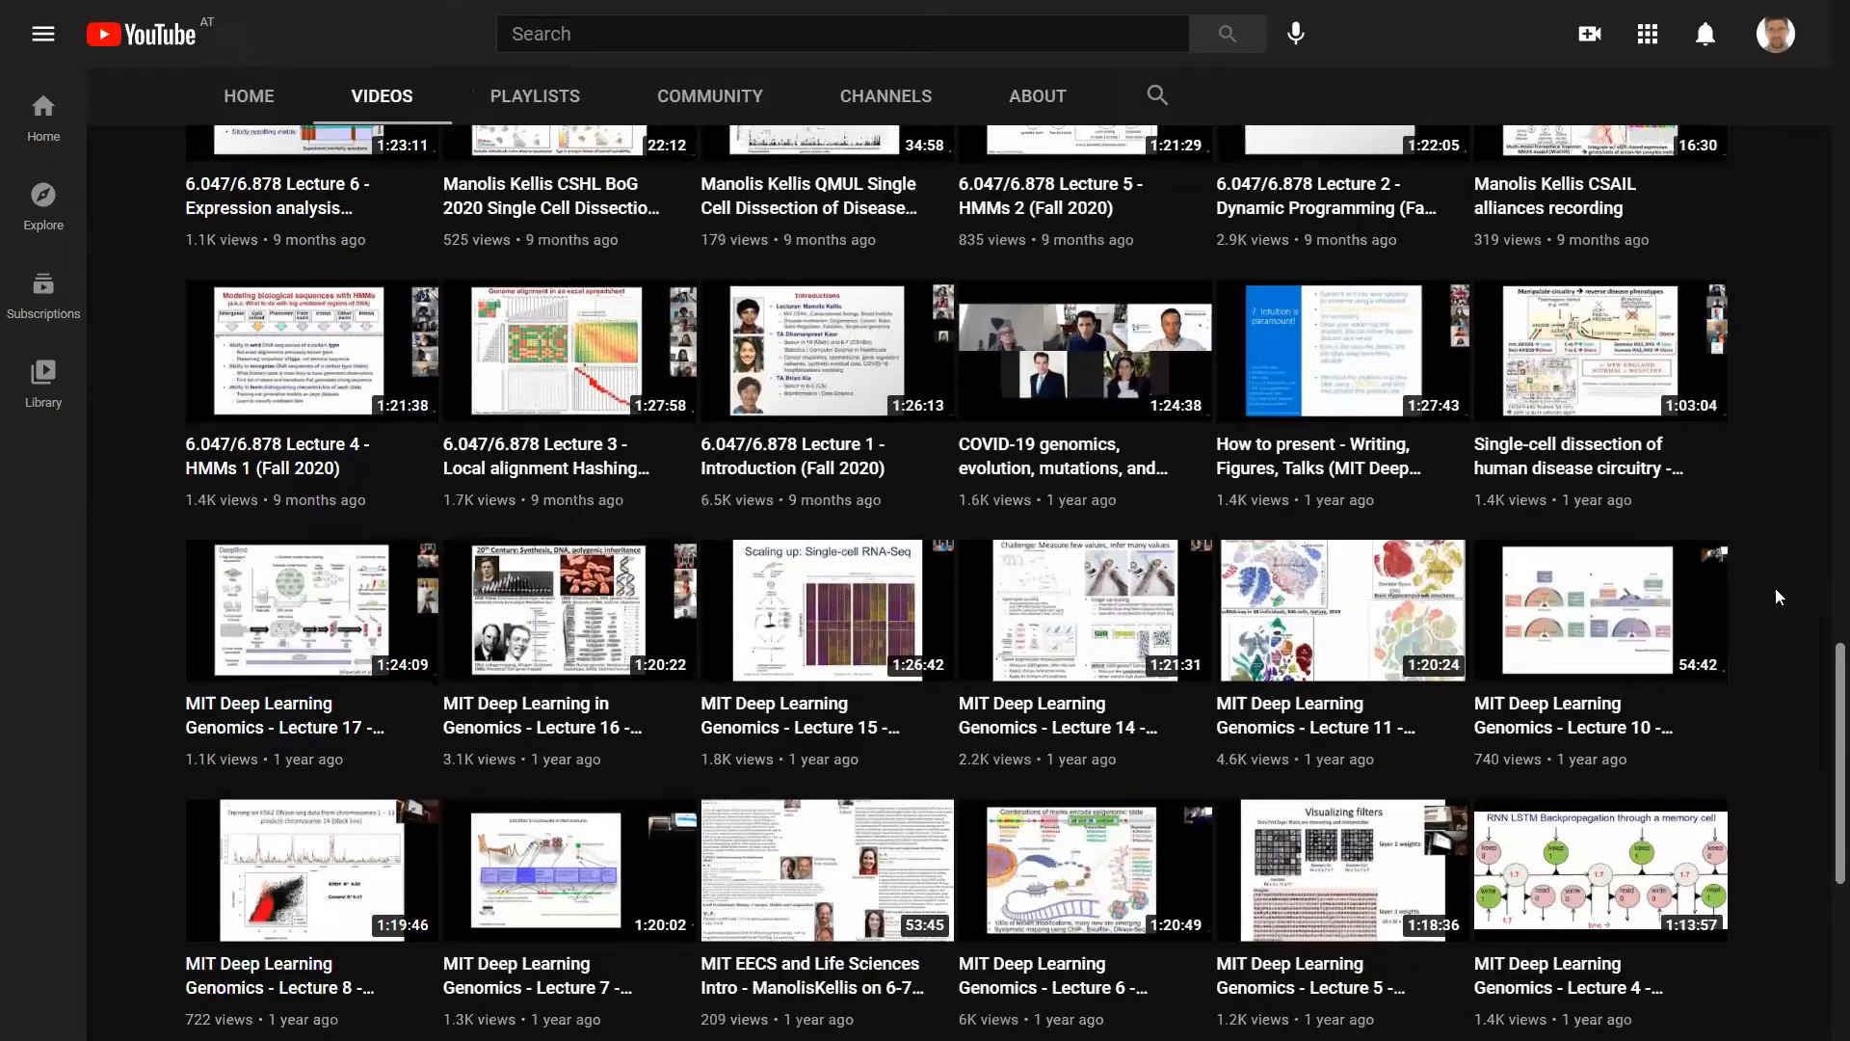
scroll("down", 3)
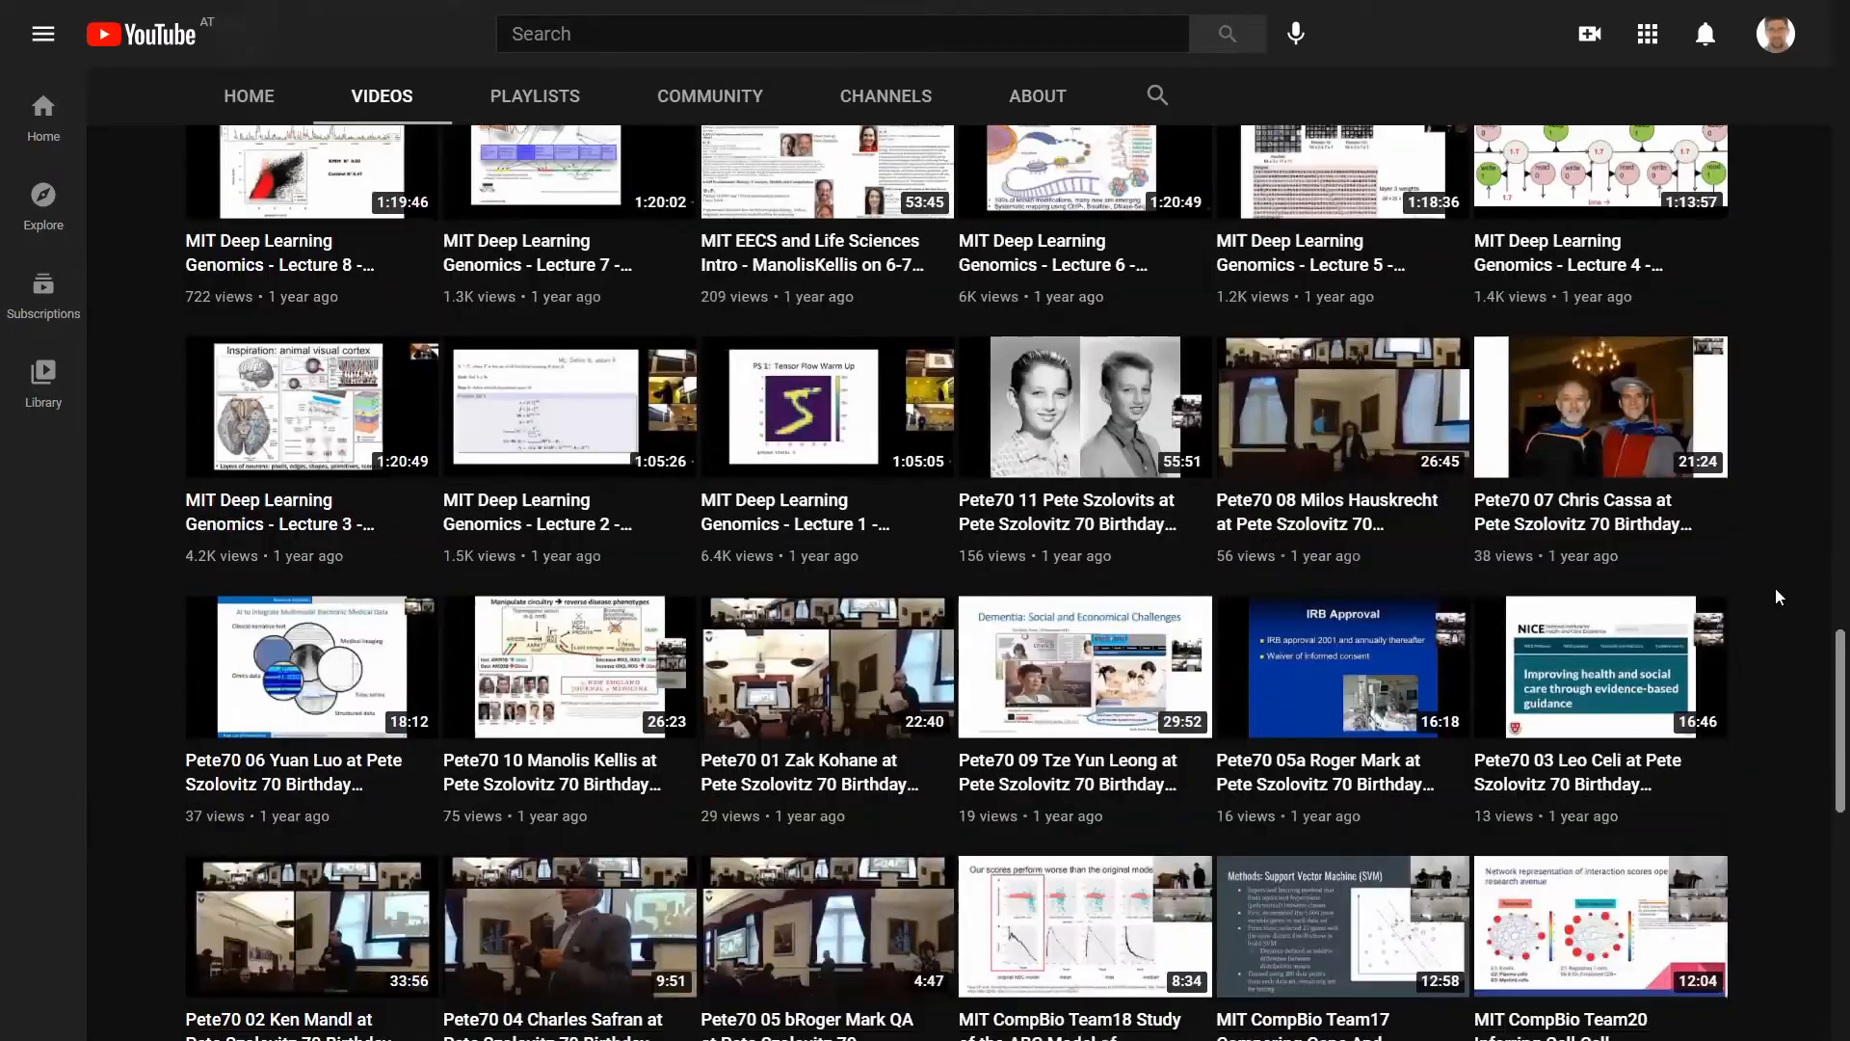
scroll("down", 3)
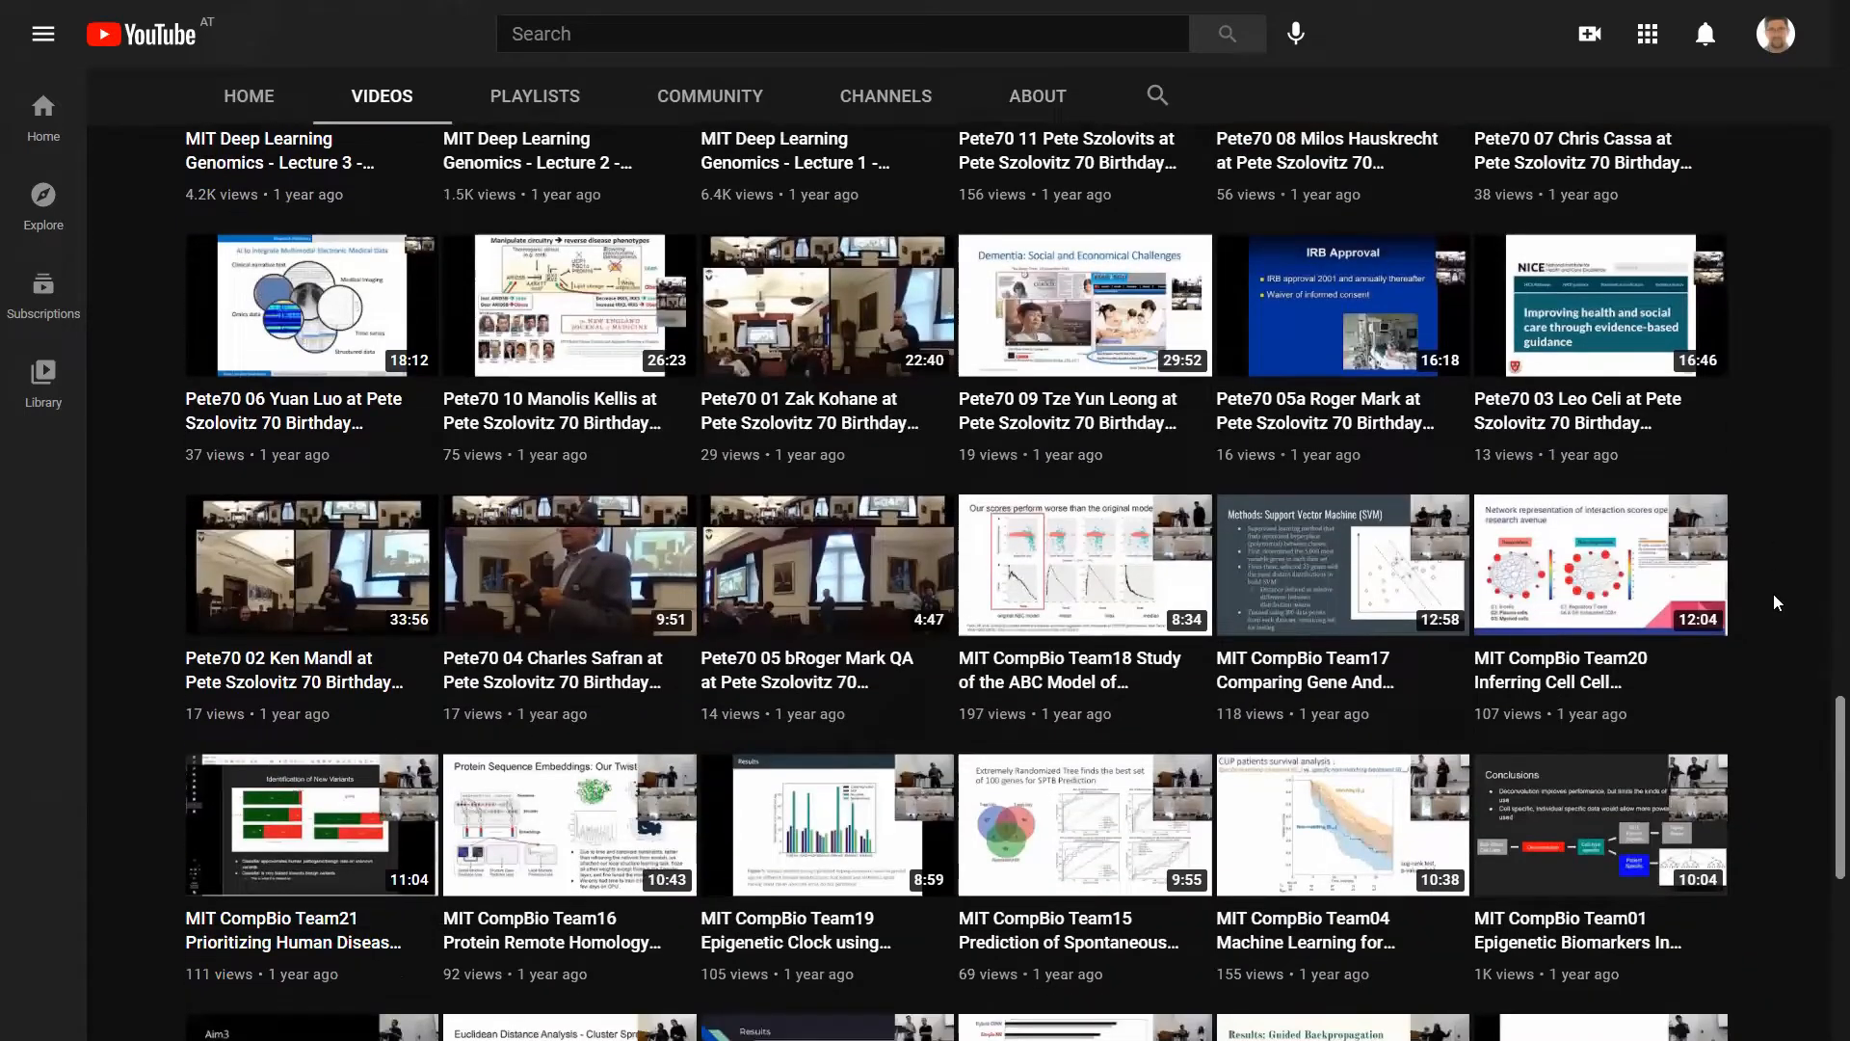
scroll("down", 3)
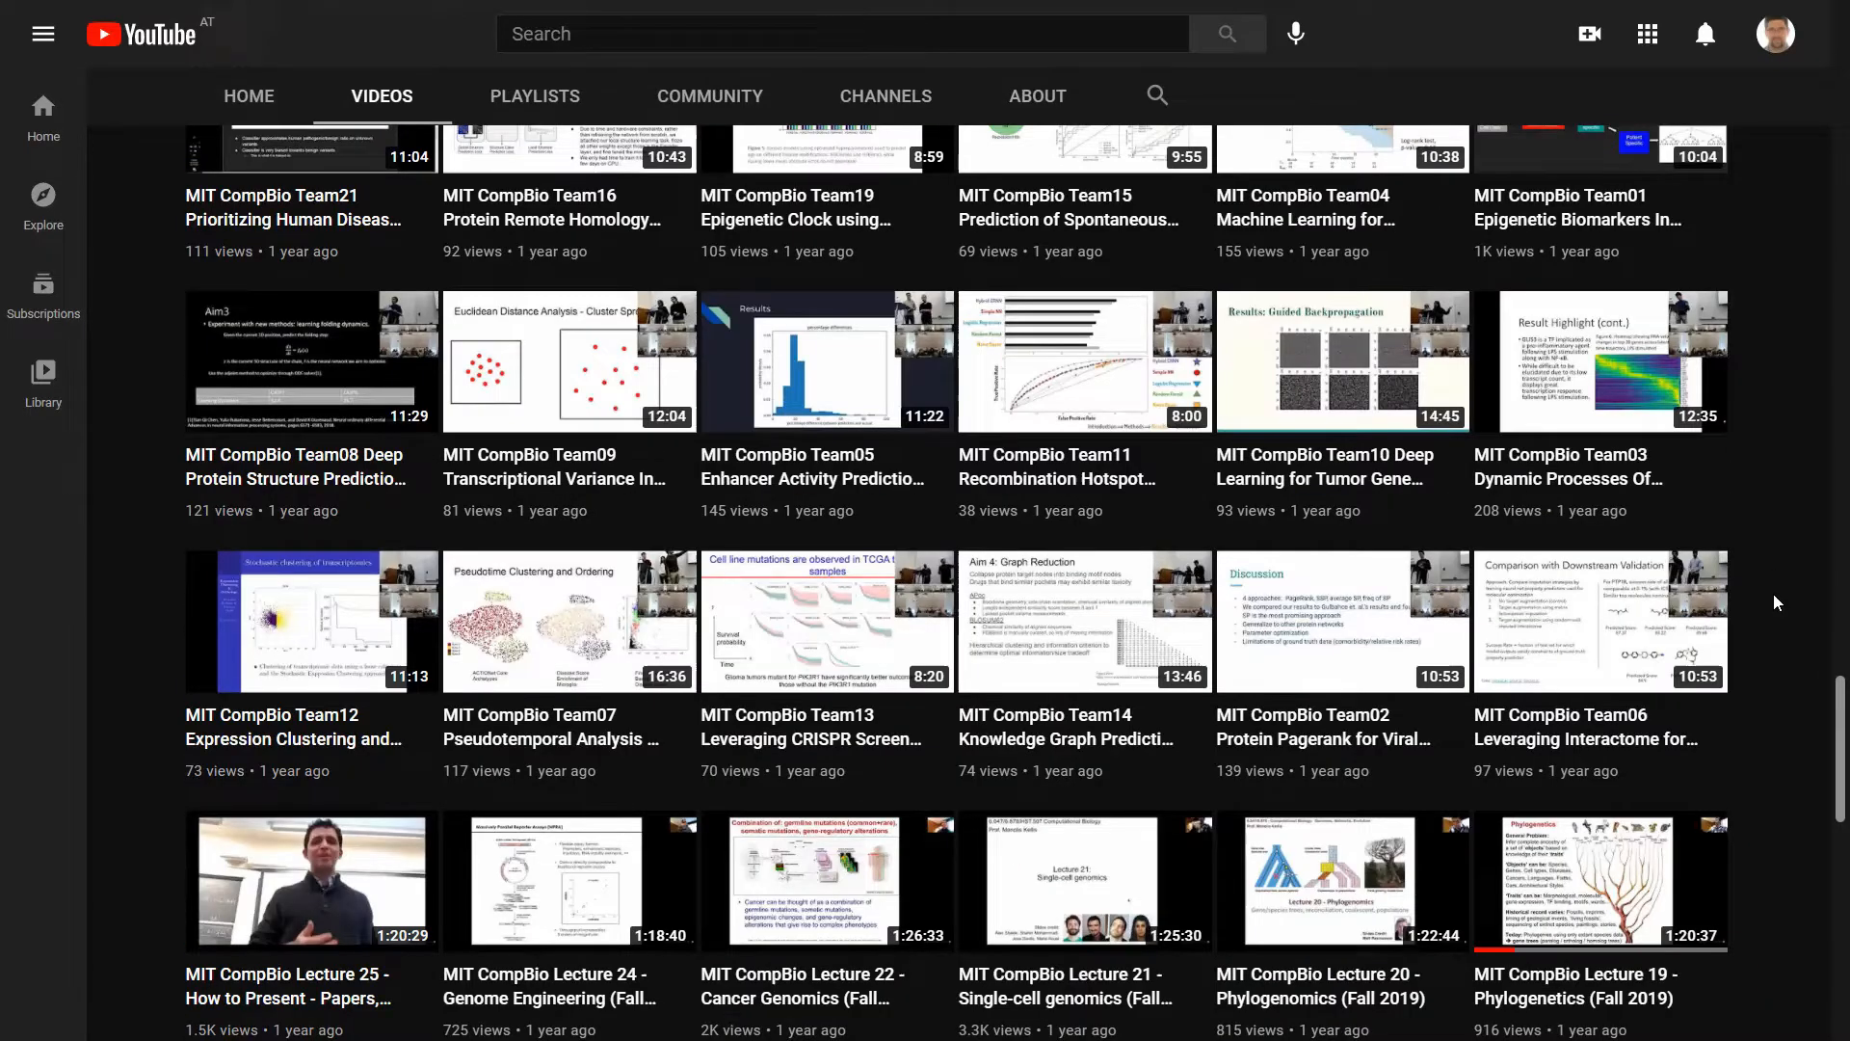
scroll("down", 3)
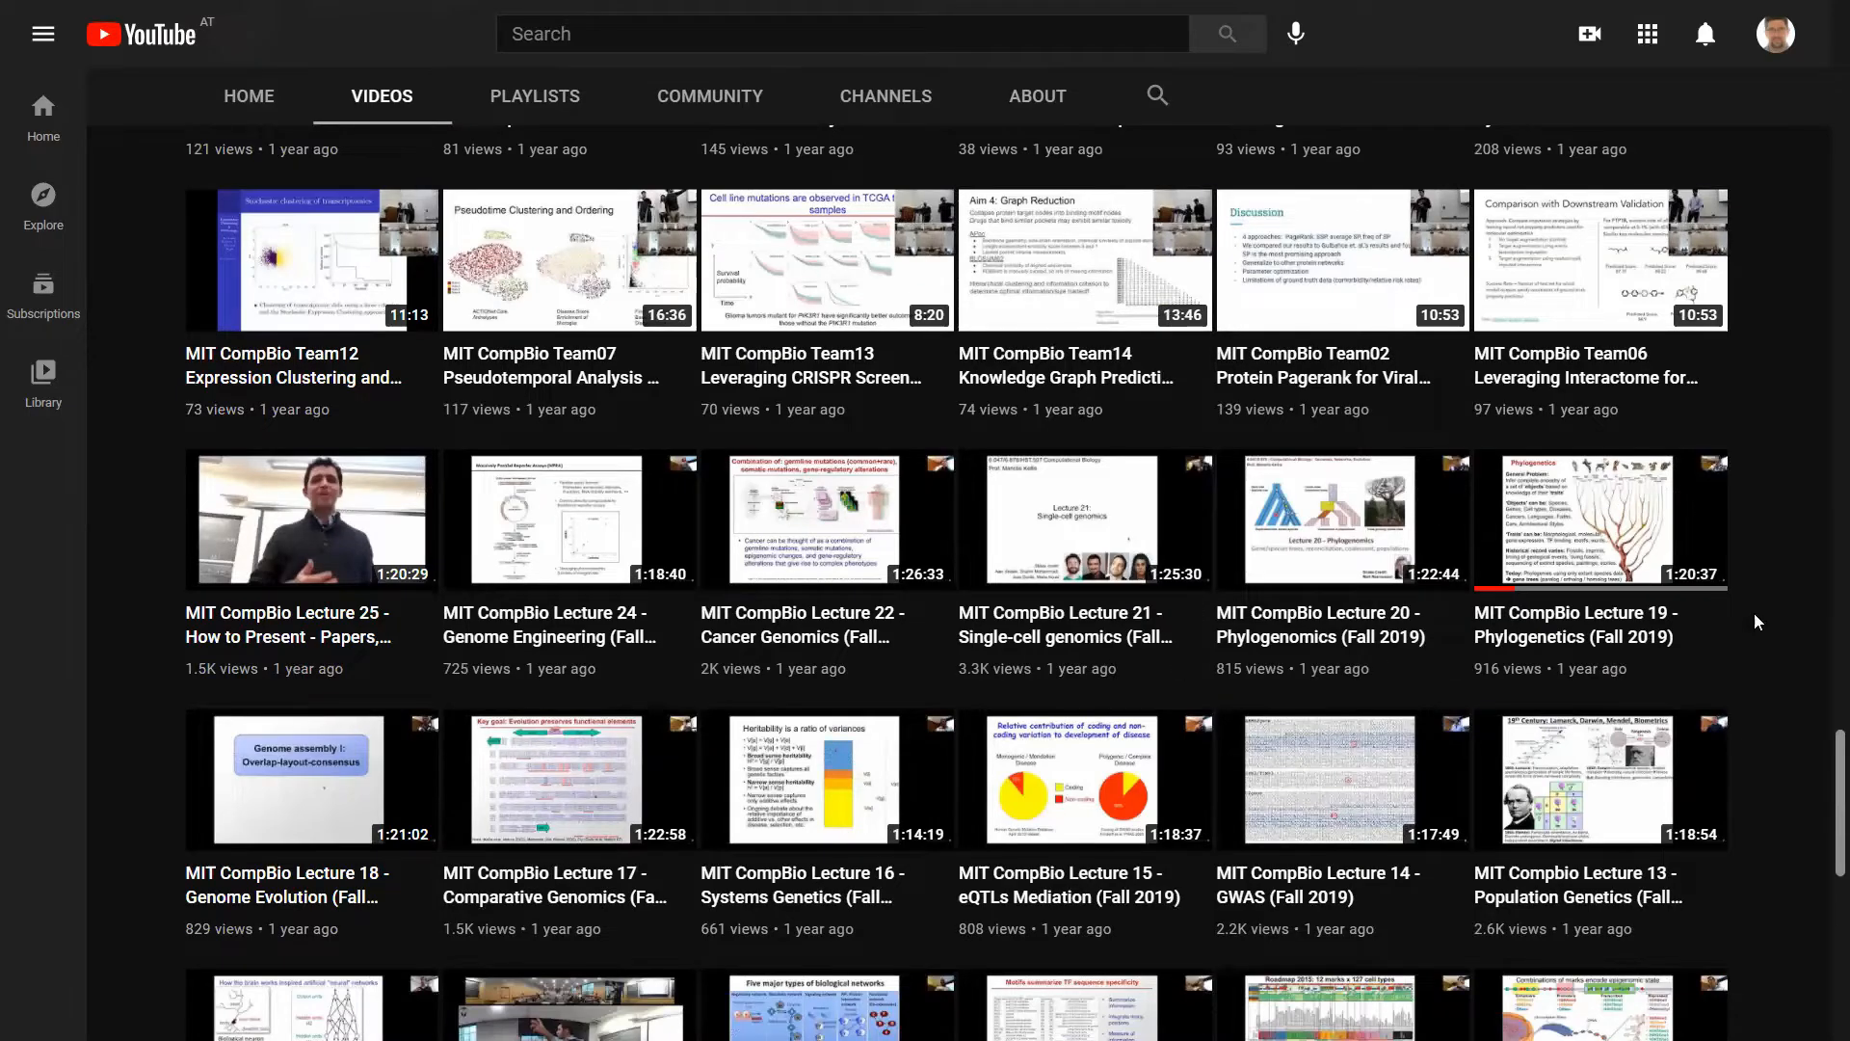
scroll("down", 3)
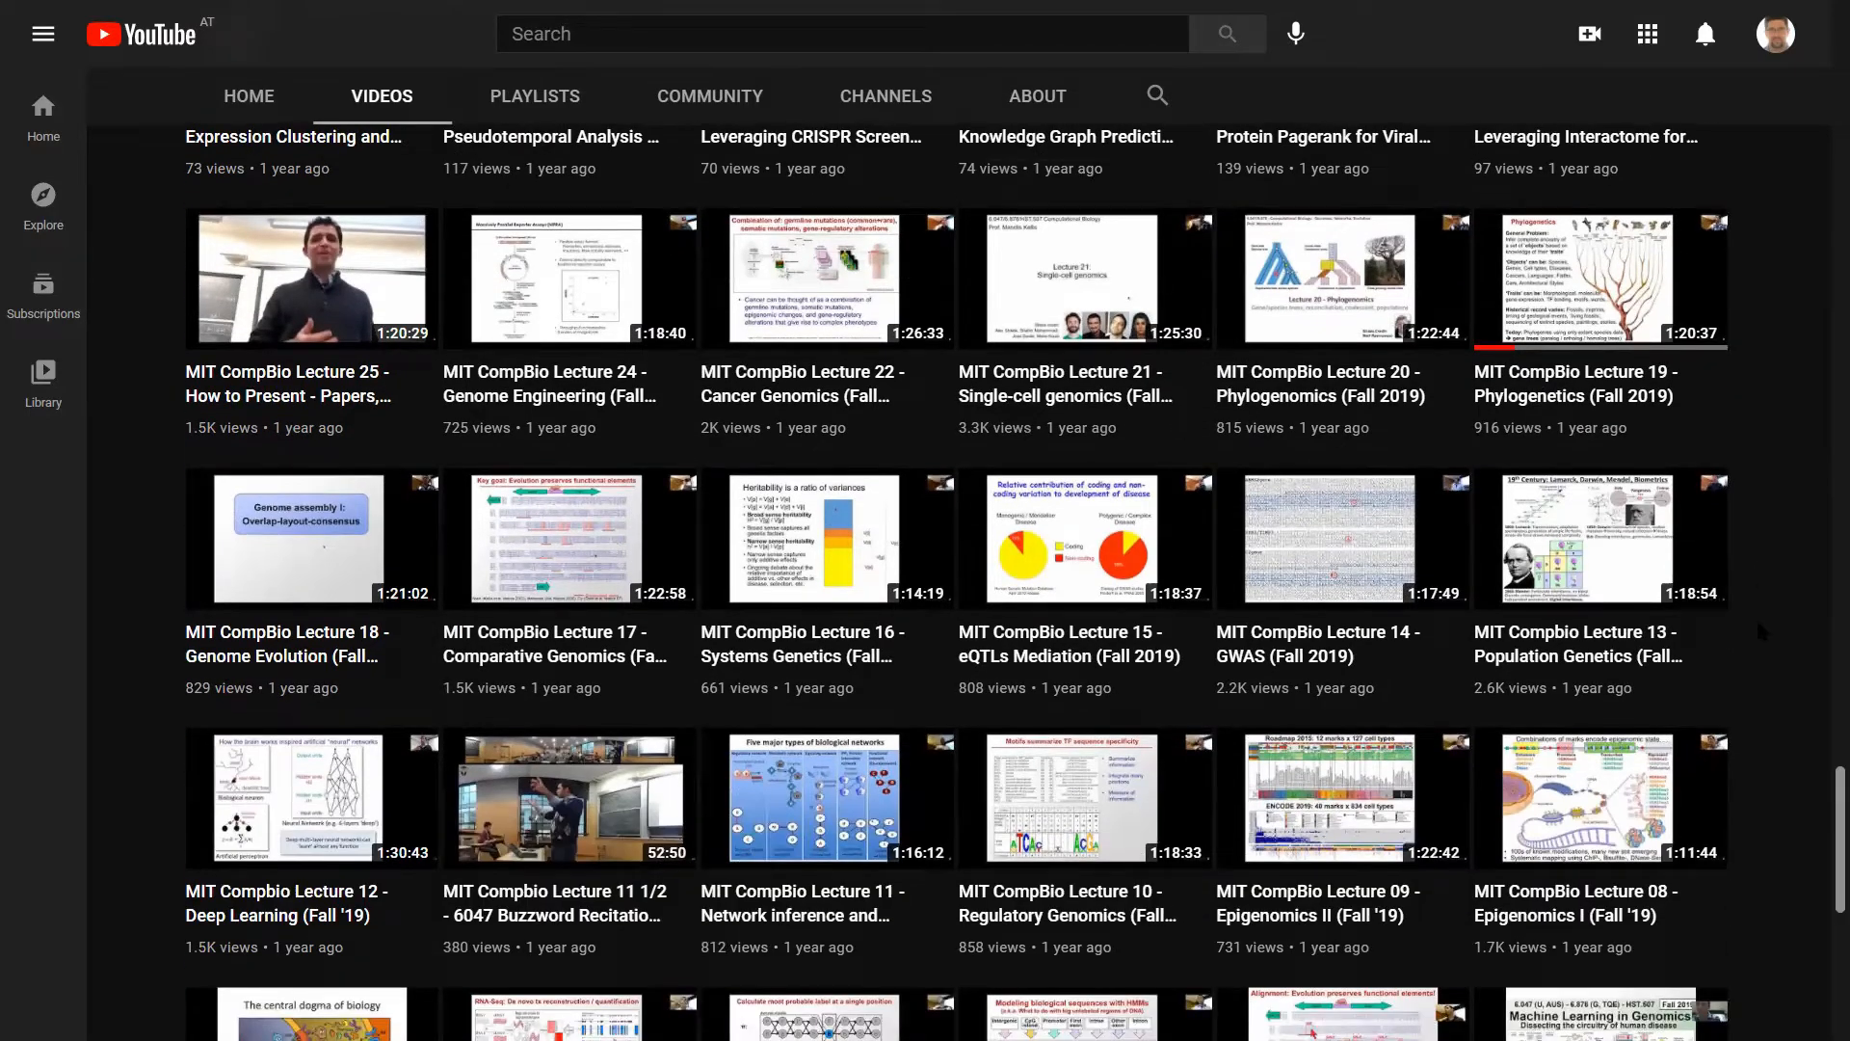
scroll("down", 3)
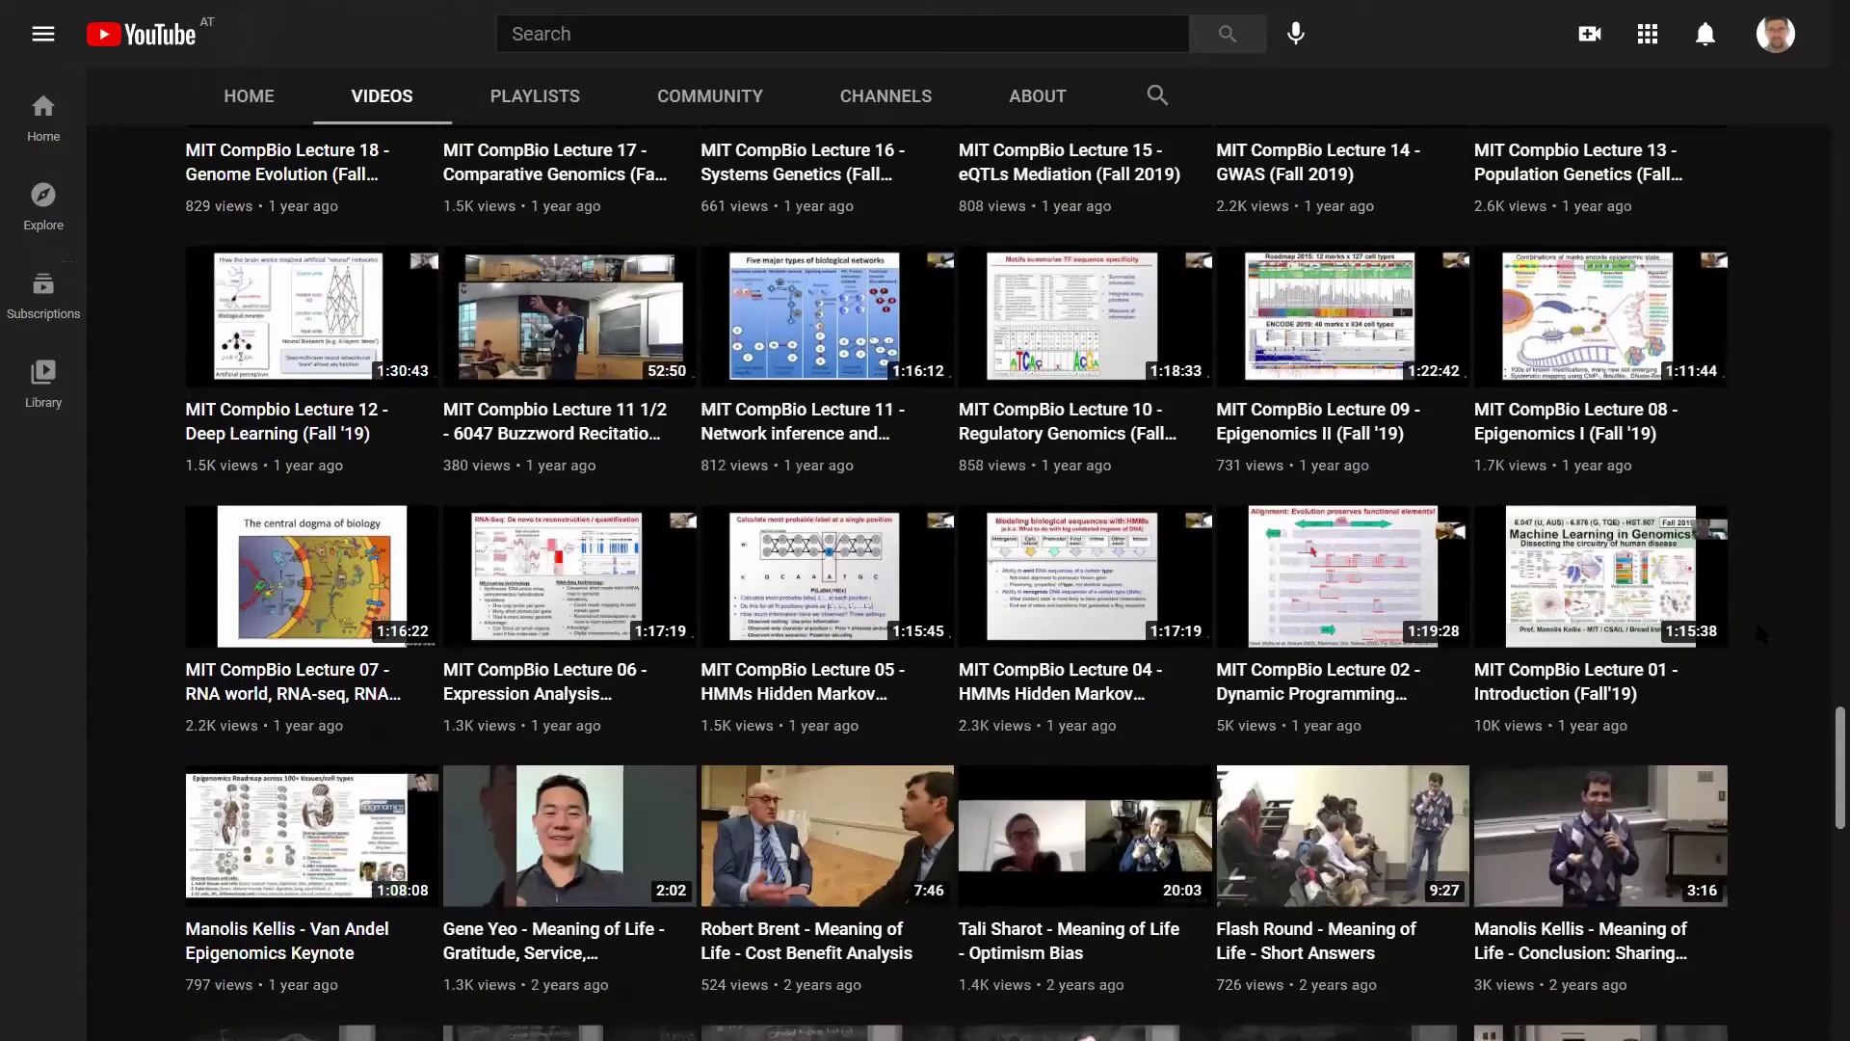
scroll("down", 3)
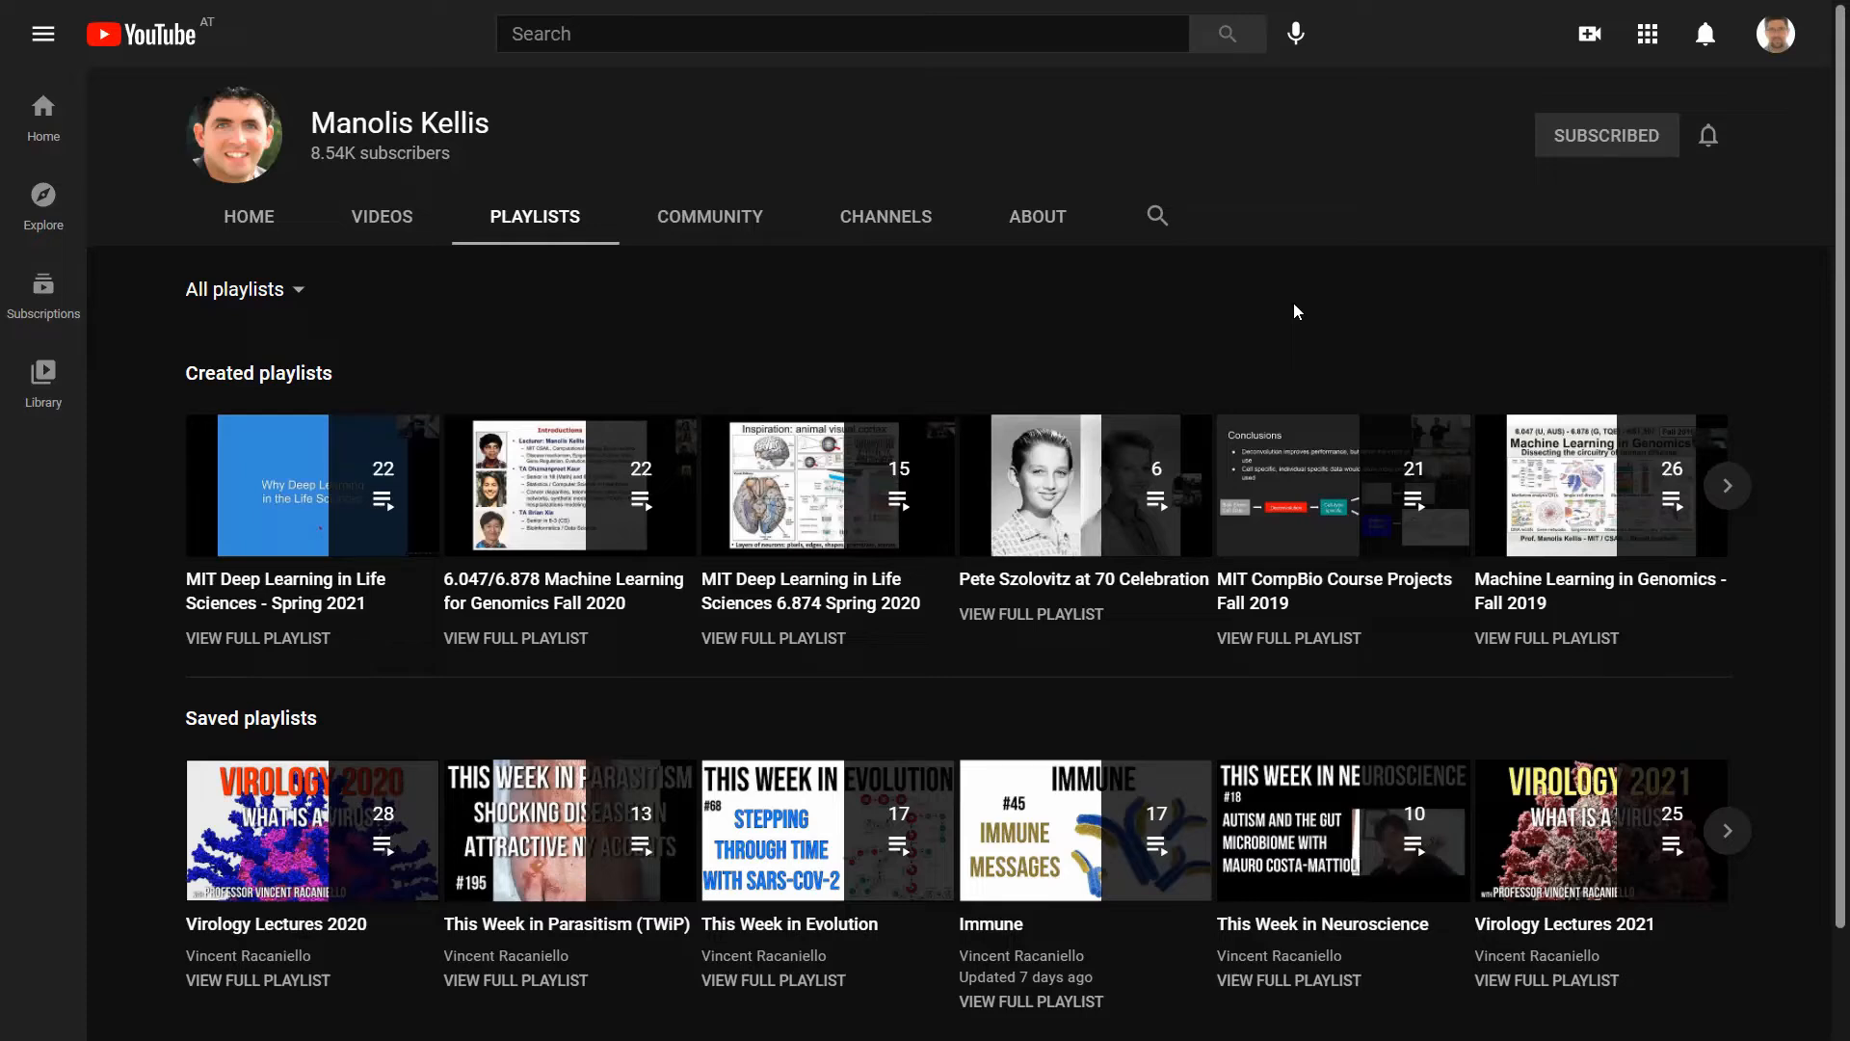
mouse_move(713, 705)
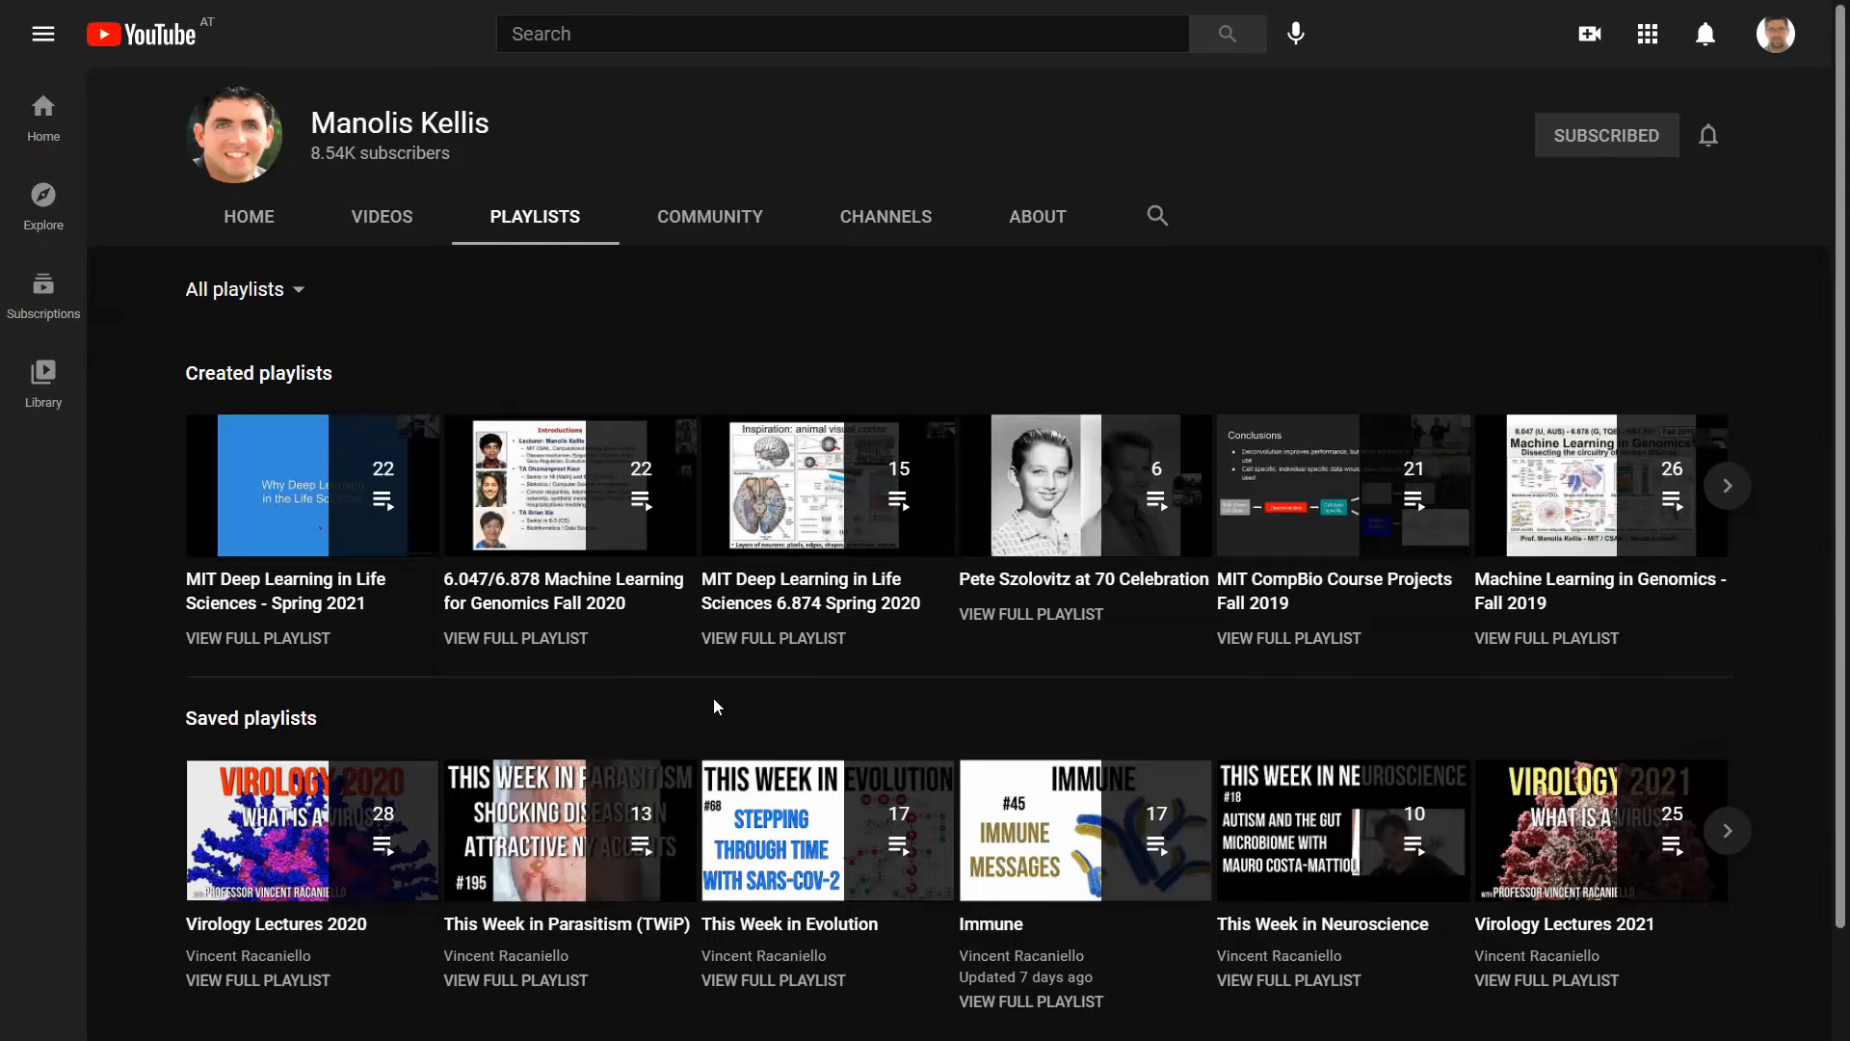
mouse_move(1296, 713)
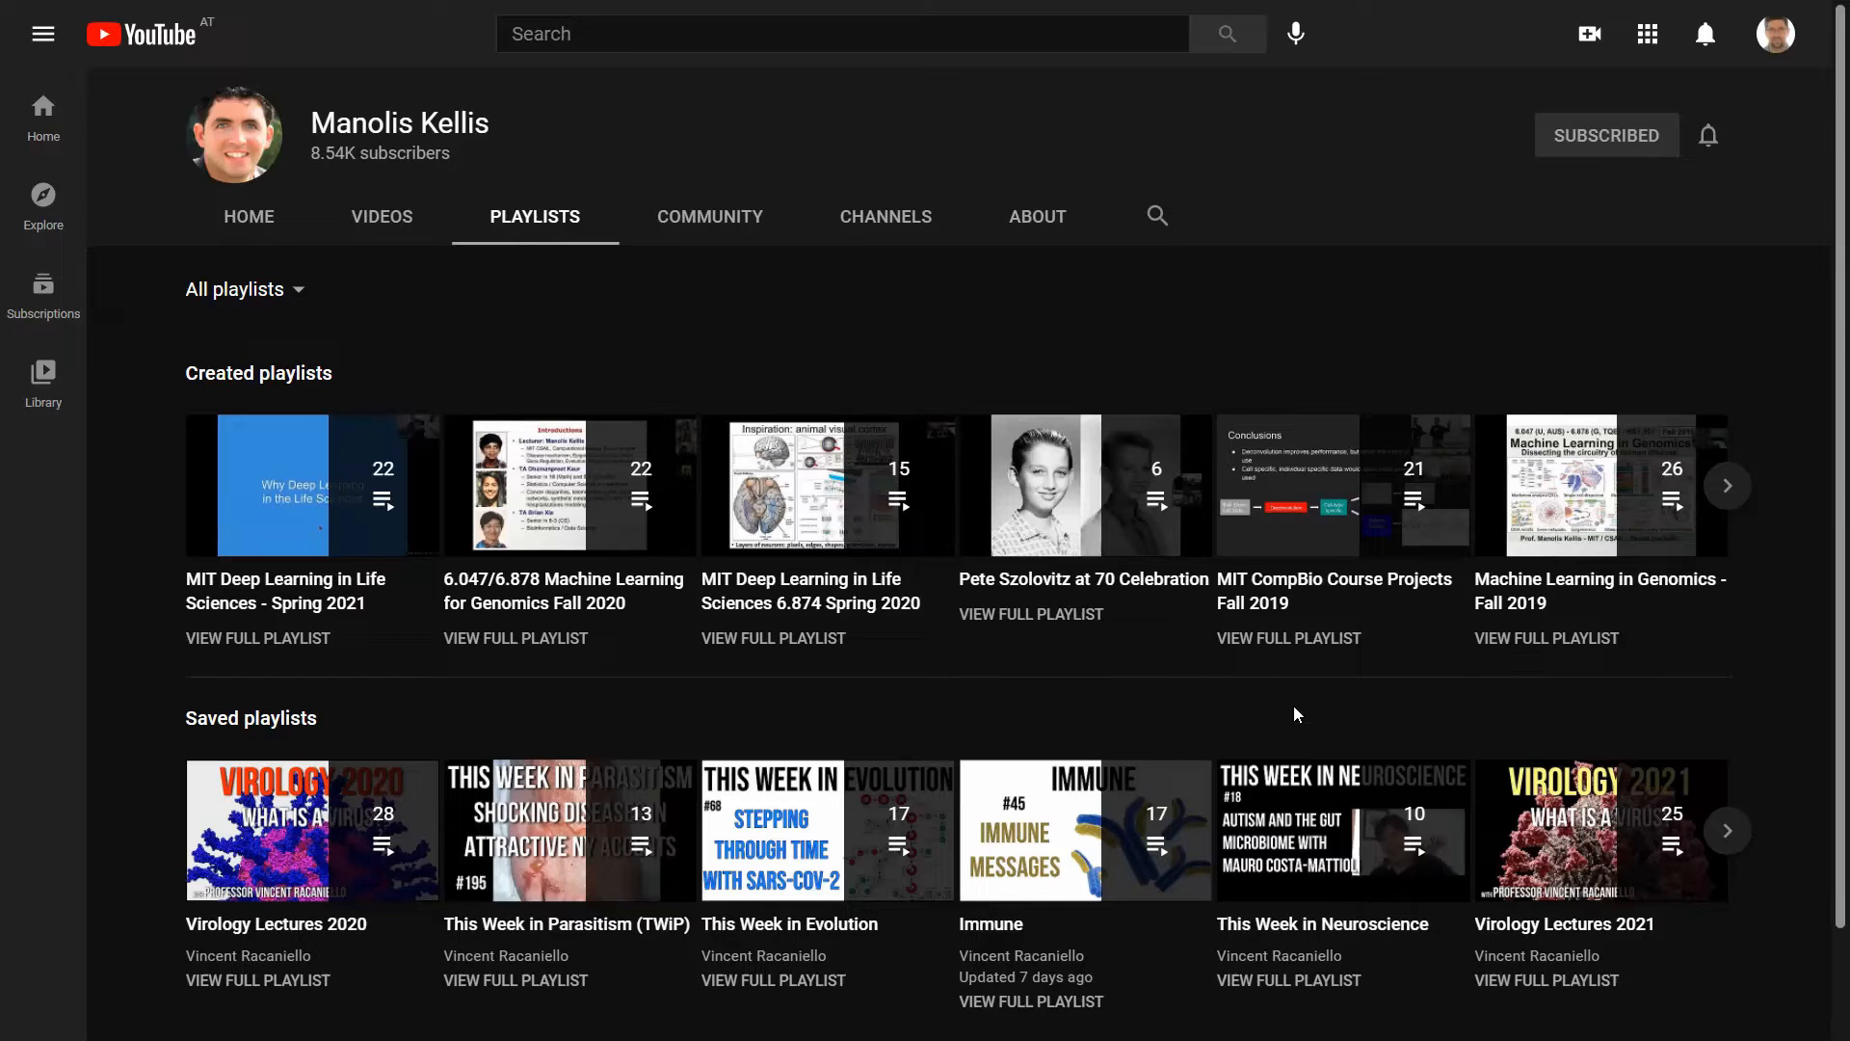
mouse_move(1548, 676)
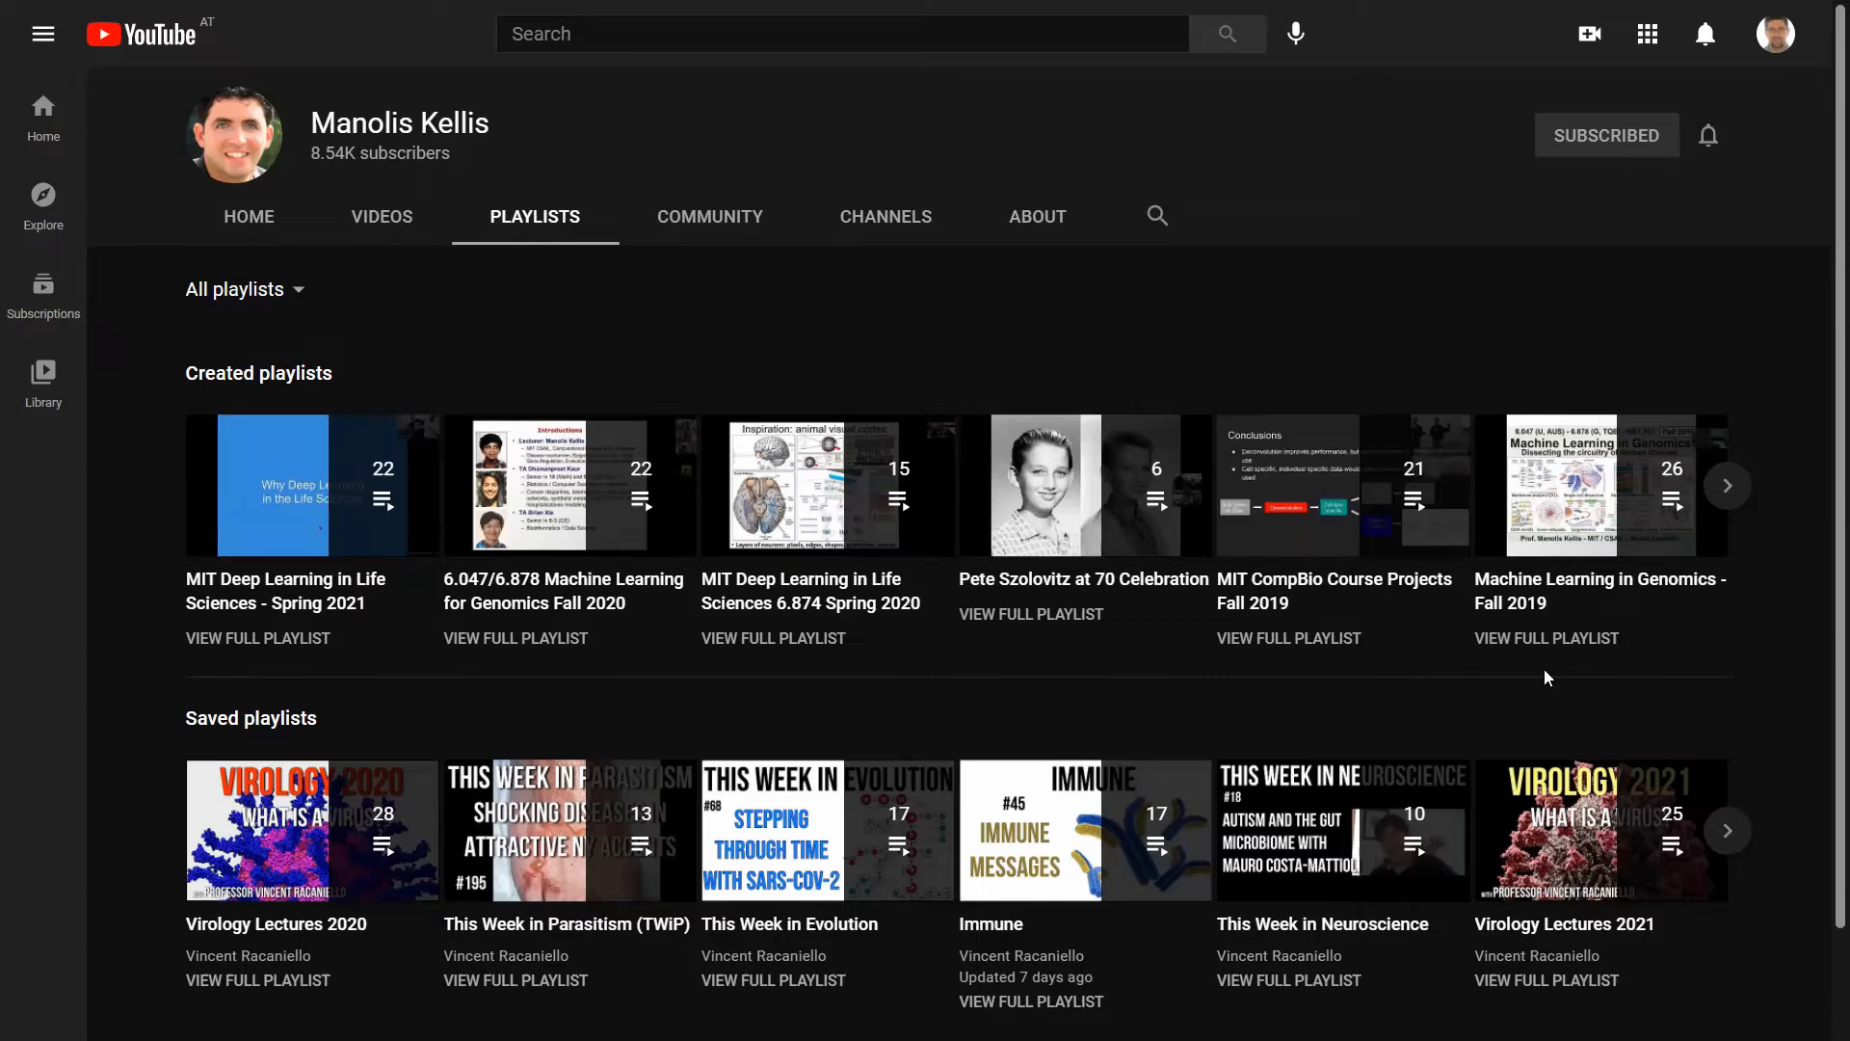
mouse_move(1661, 744)
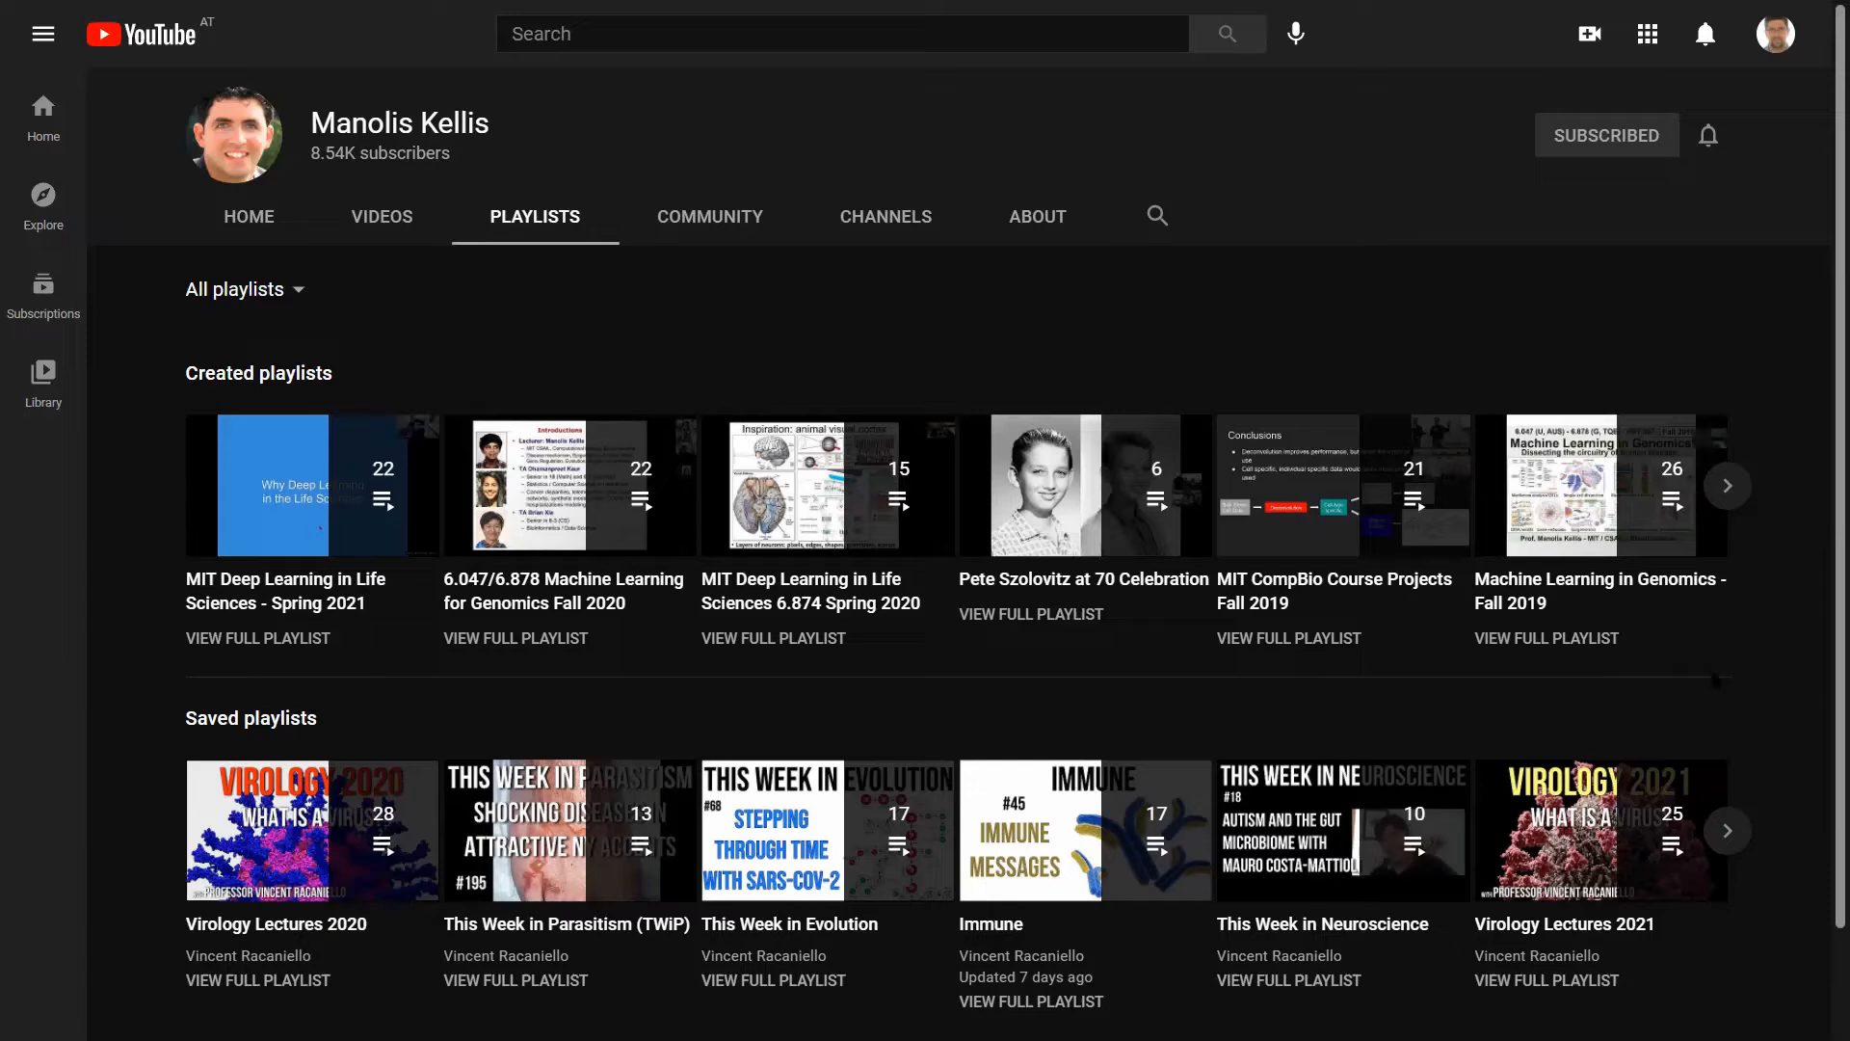
Reveal more of the Created playlists row, then return to the channel Home page
left_click(1727, 486)
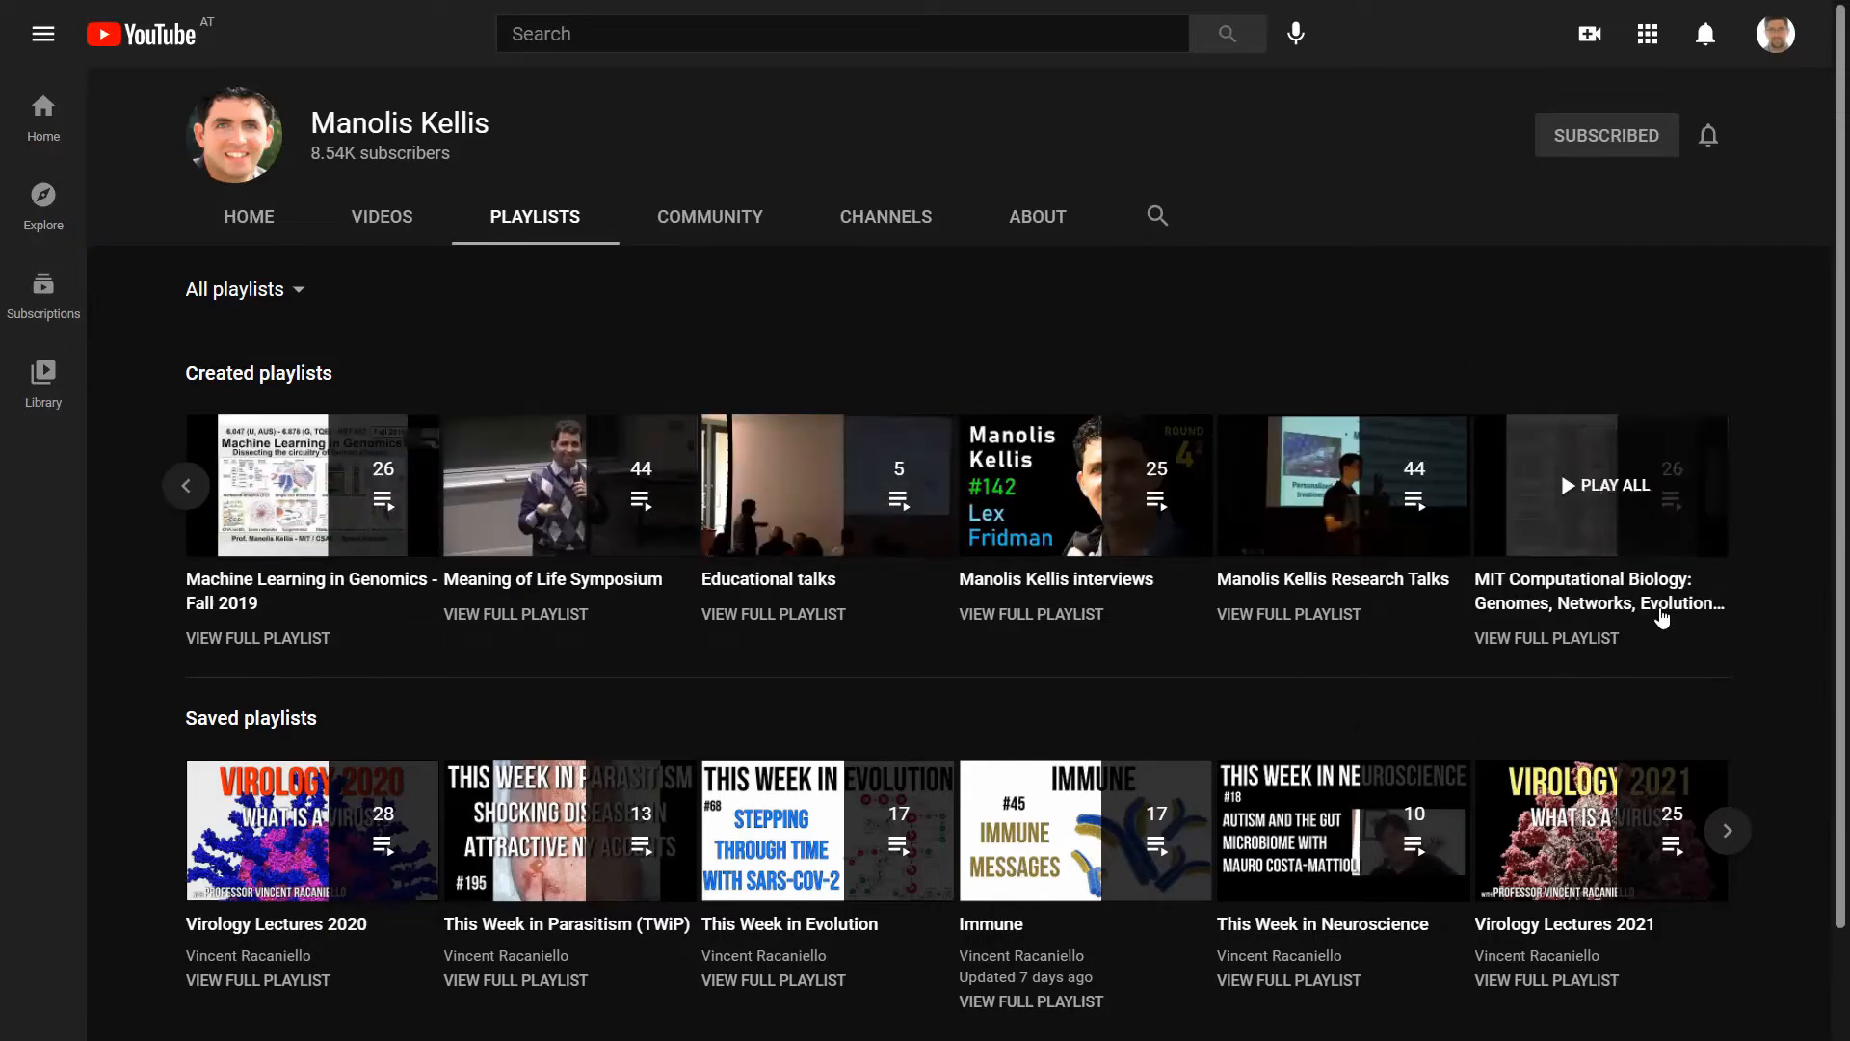
left_click(248, 216)
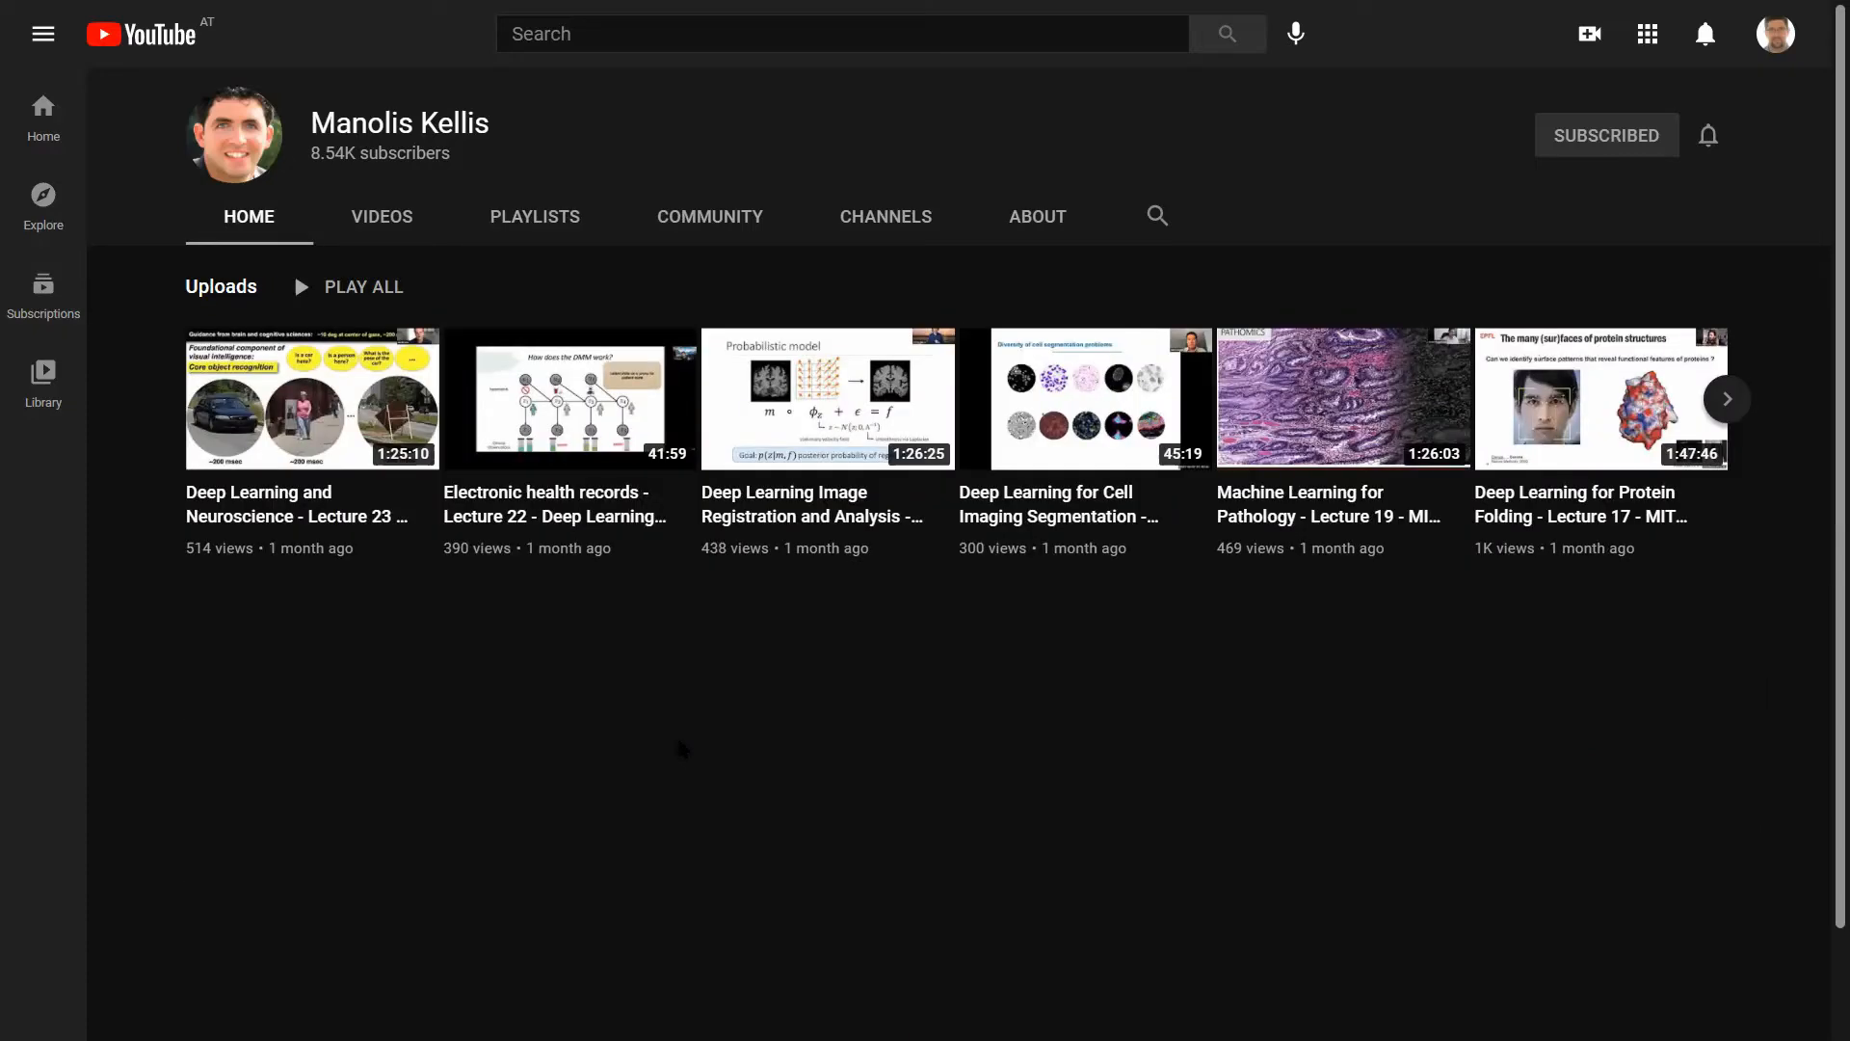